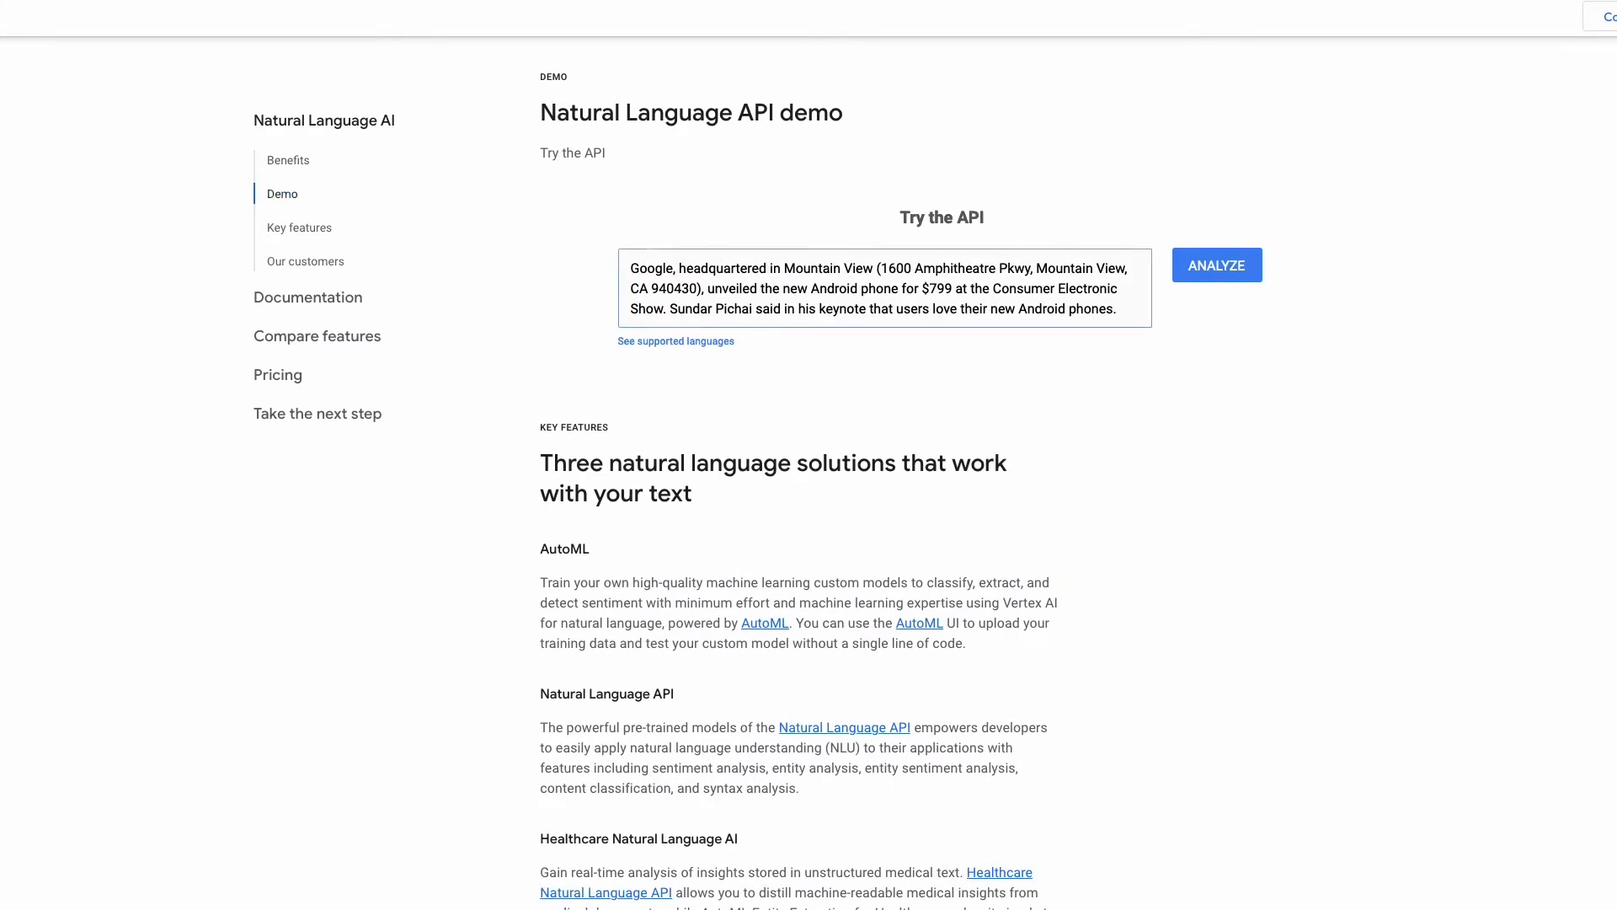
Enter "Testing this box and paper plane" as the Natural Language API demo text.
{"action": "type", "text": "Testing this box"}
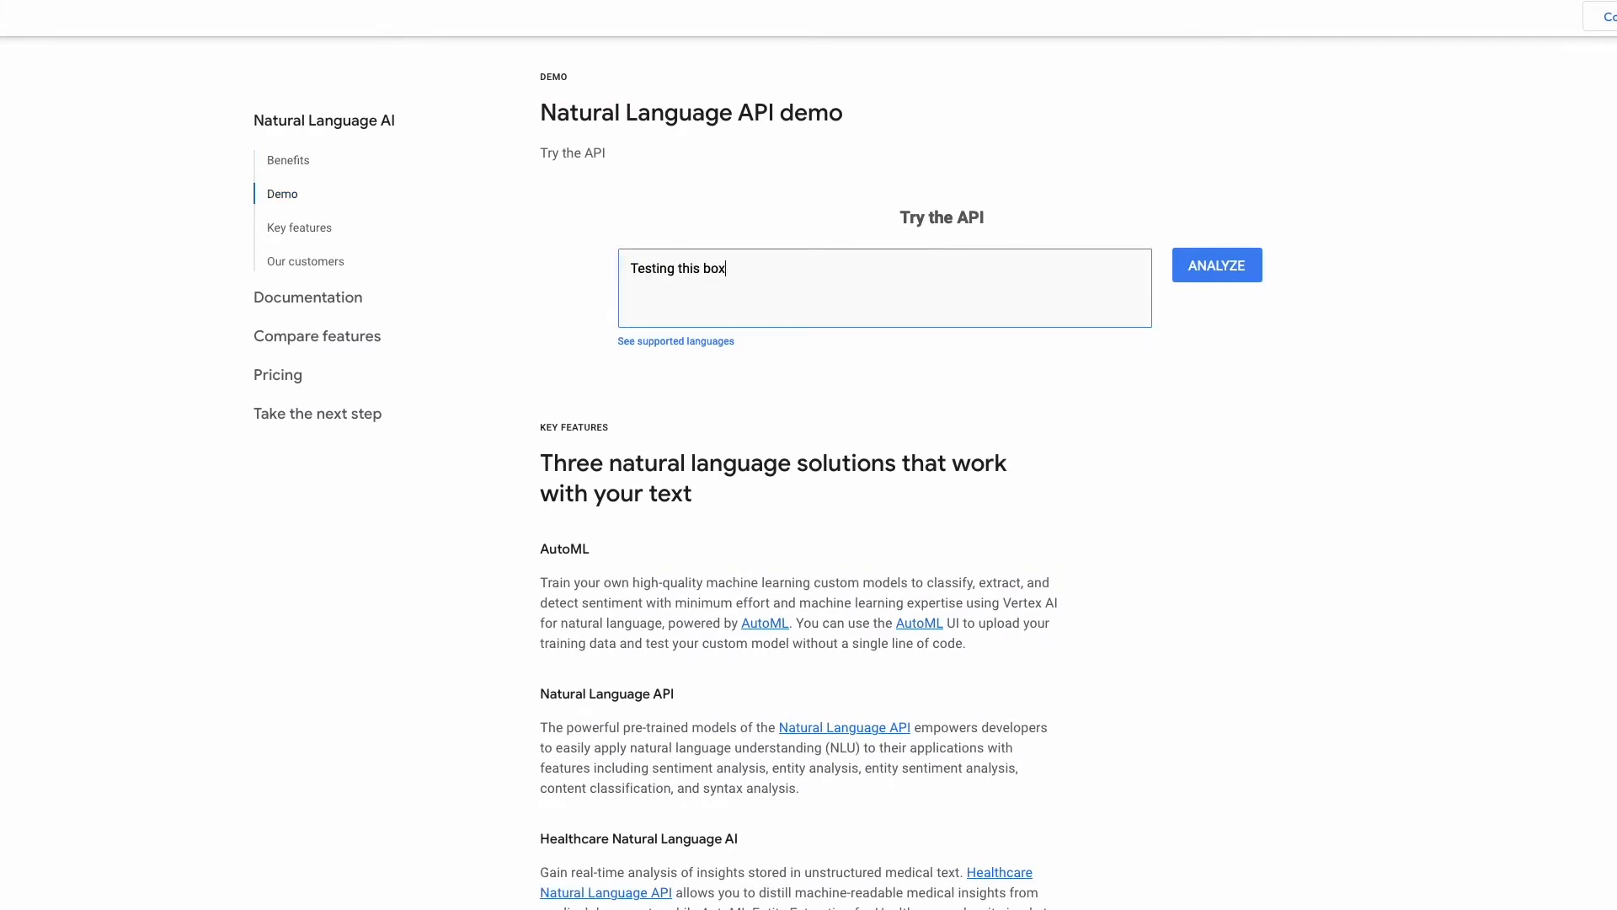
{"action": "left_click", "coordinate": [1215, 263]}
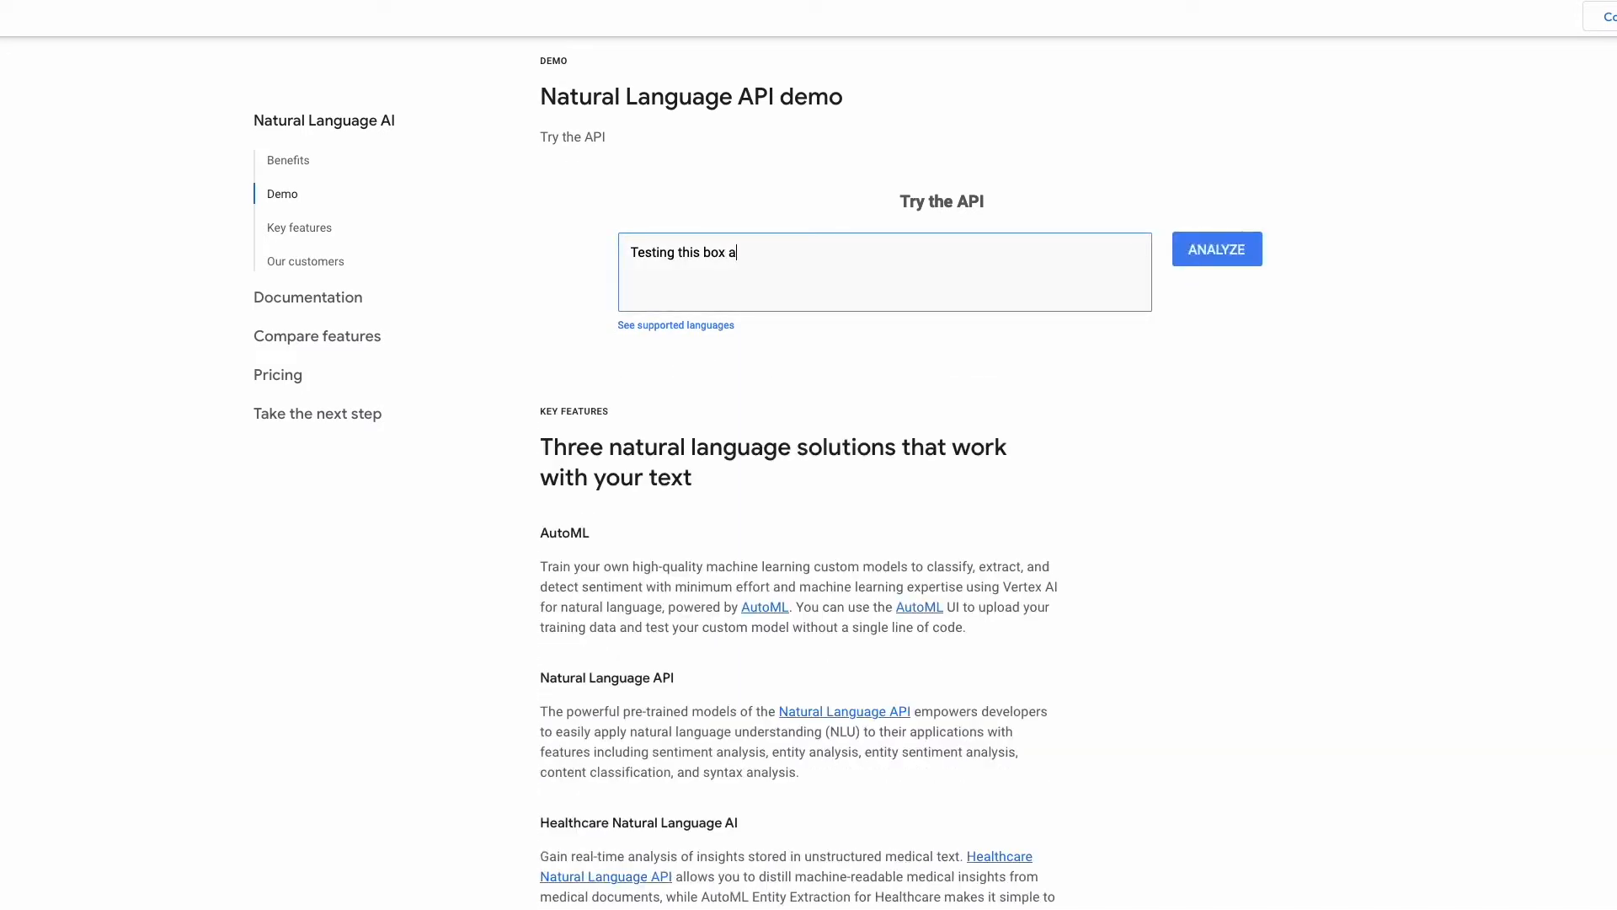
{"action": "type", "text": "nd paper plane"}
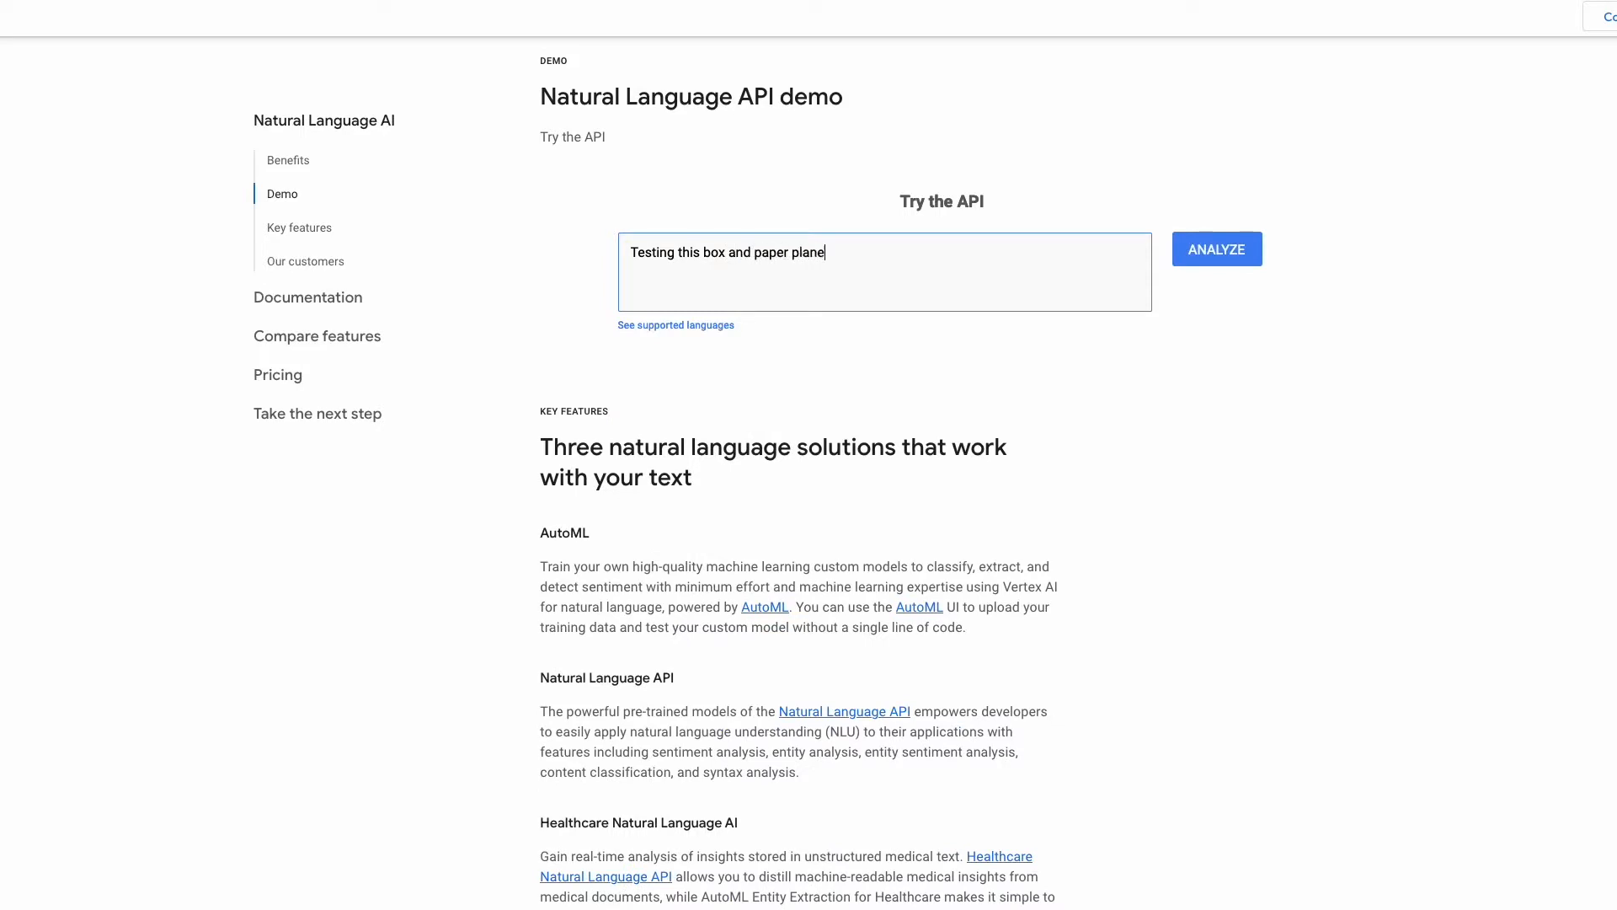
{"action": "left_click", "coordinate": [1216, 249]}
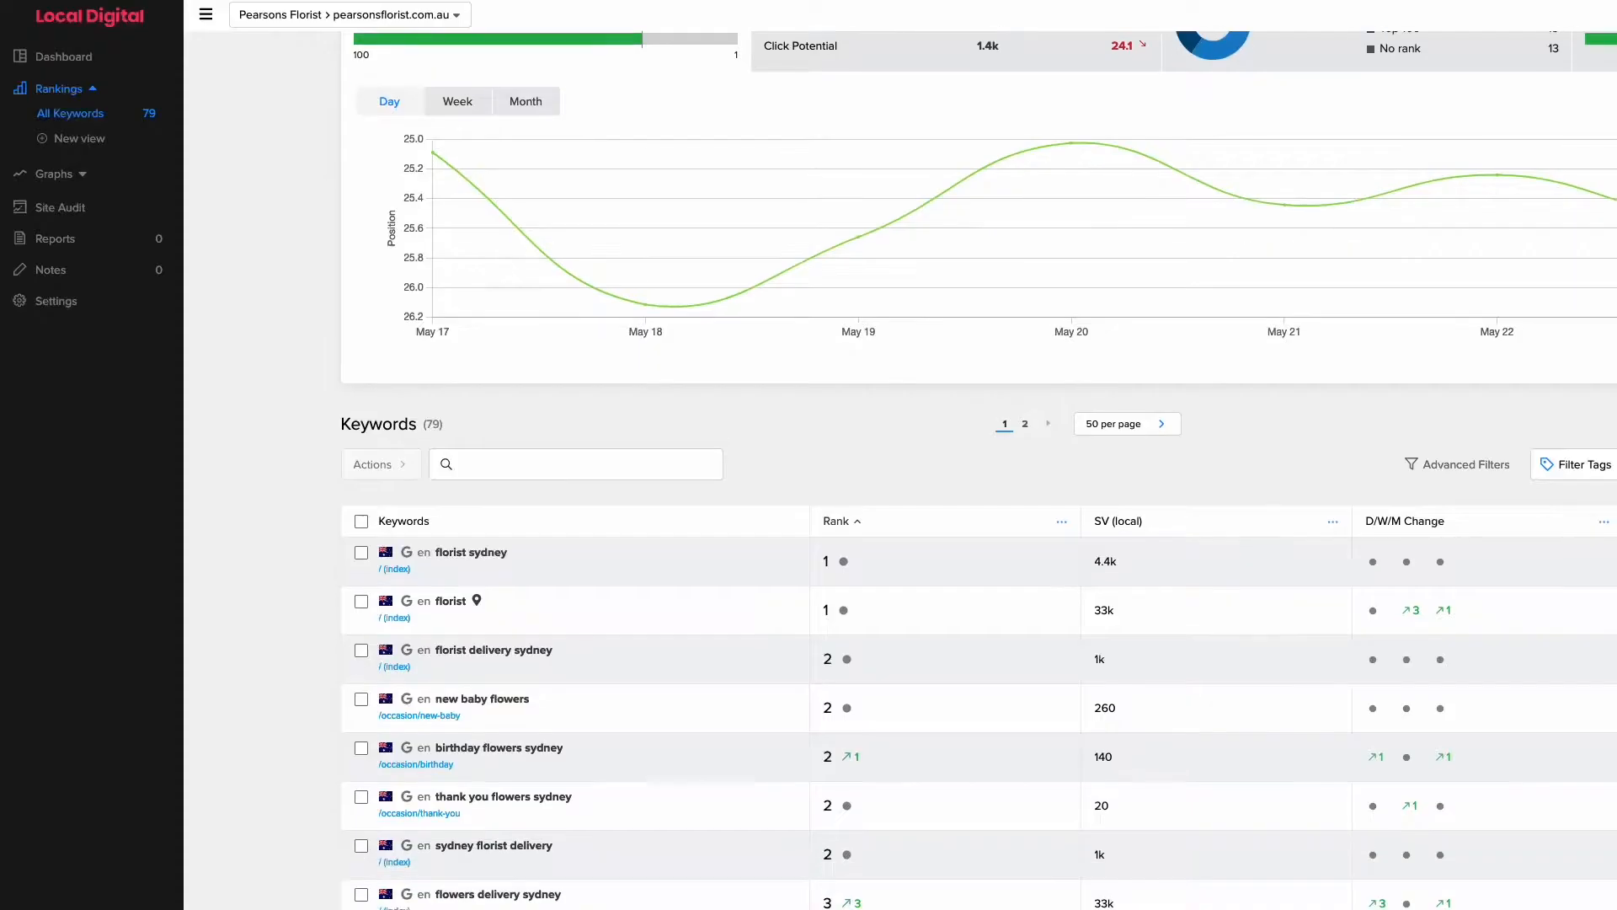
Scroll through the florist site's keyword rankings table.
{"action": "scroll", "scroll_direction": "down", "scroll_amount": 3}
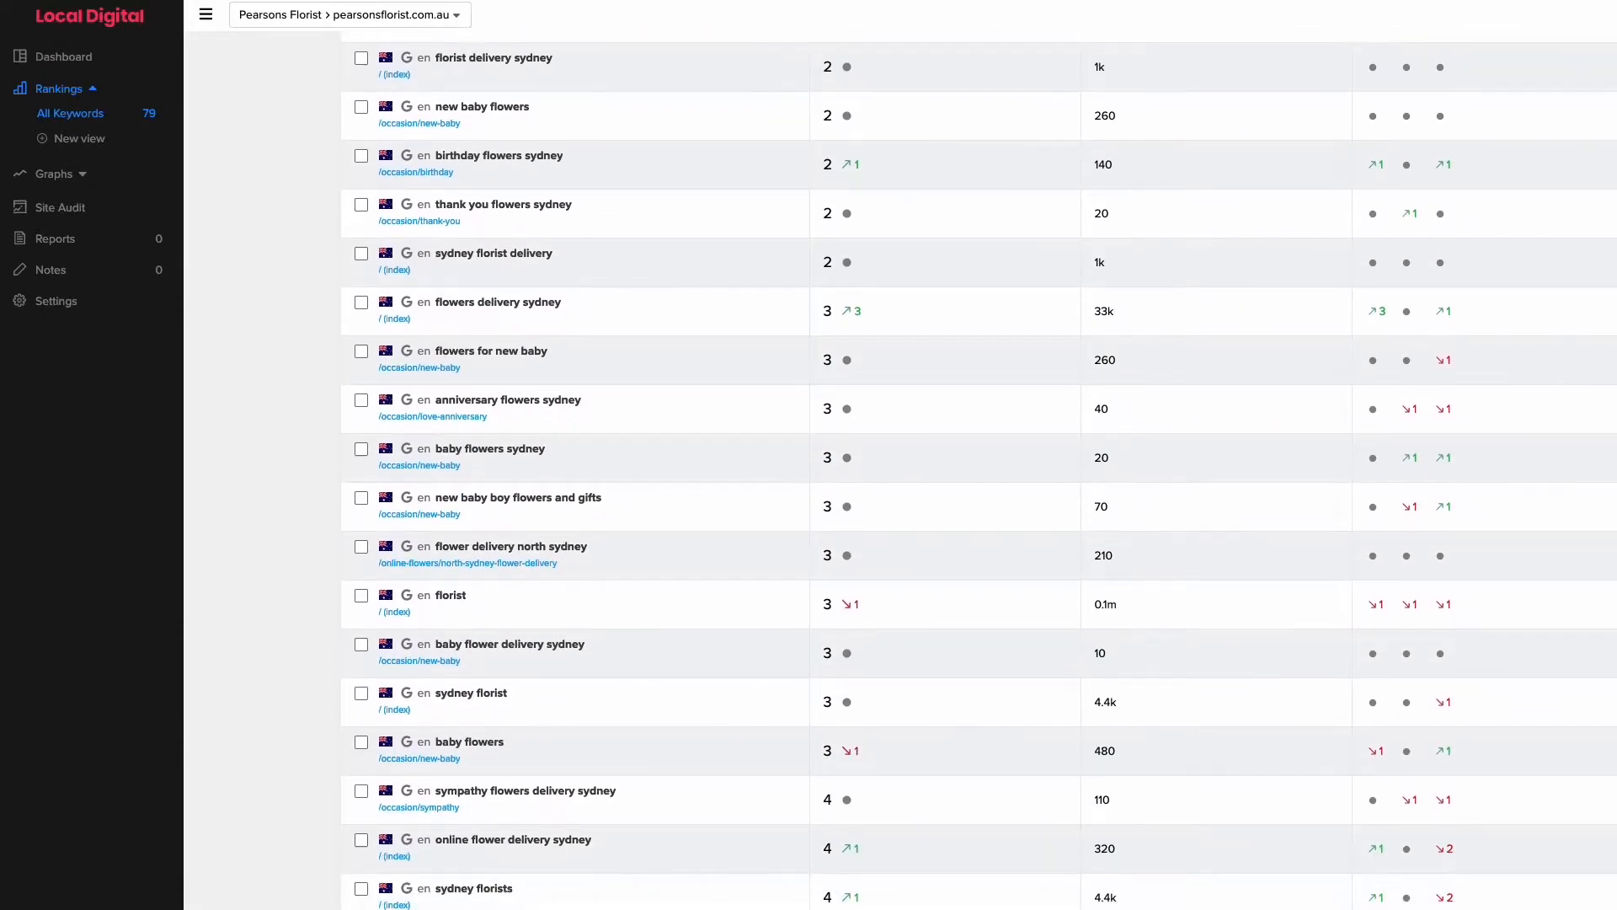
{"action": "scroll", "scroll_direction": "down", "scroll_amount": 3}
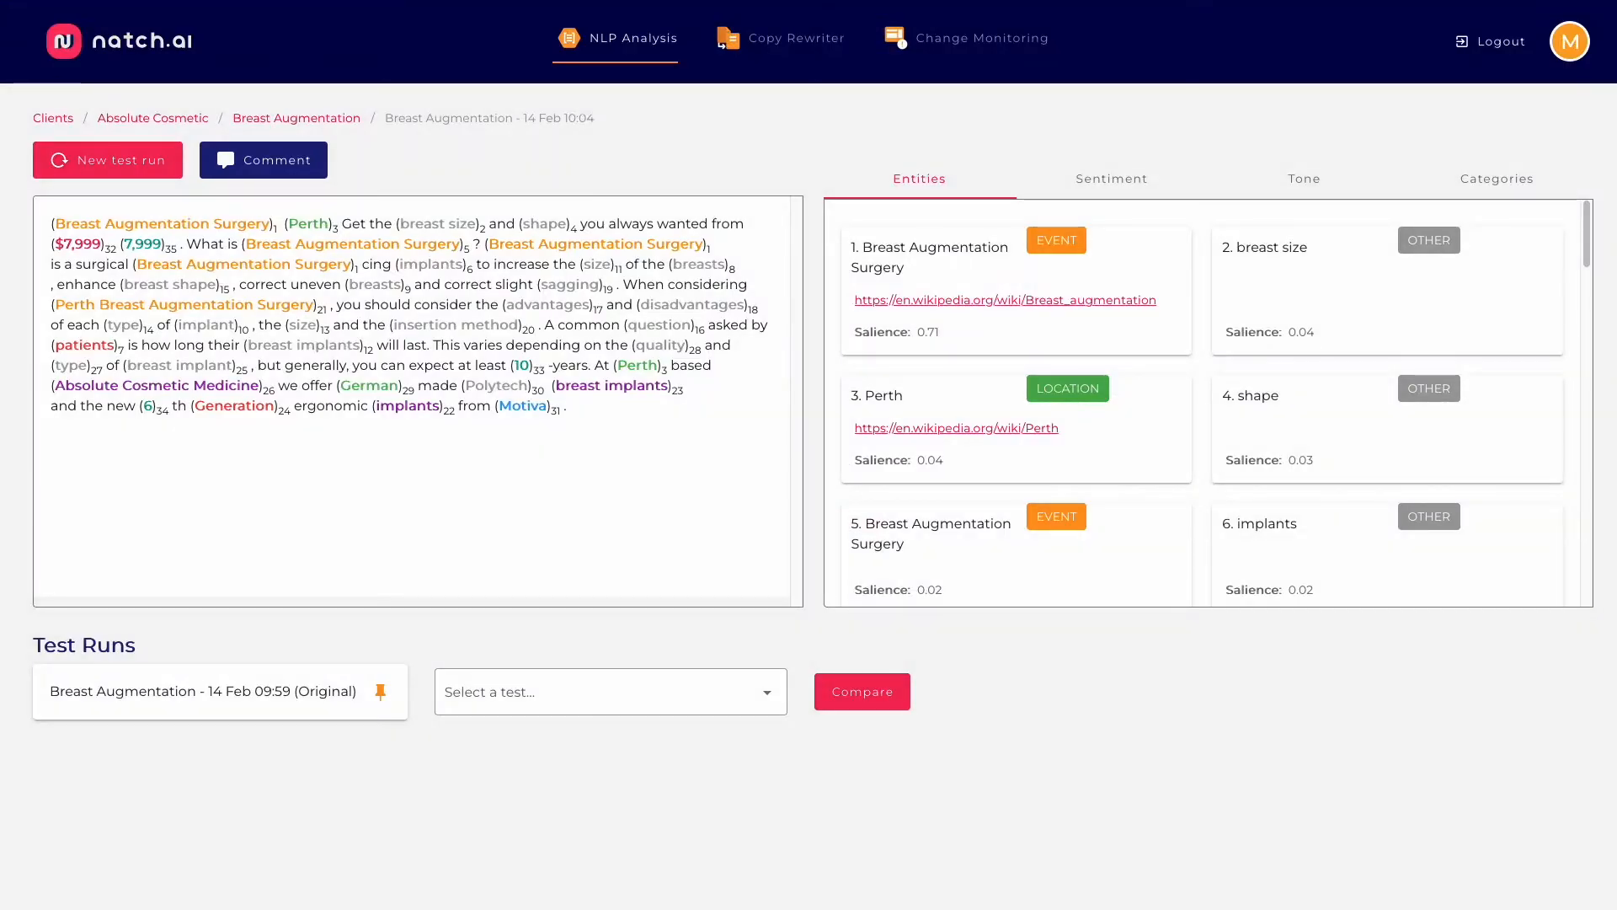
Select Breast Augmentation - 14 Feb 10:00 as the comparison test run.
{"action": "left_click", "coordinate": [608, 690]}
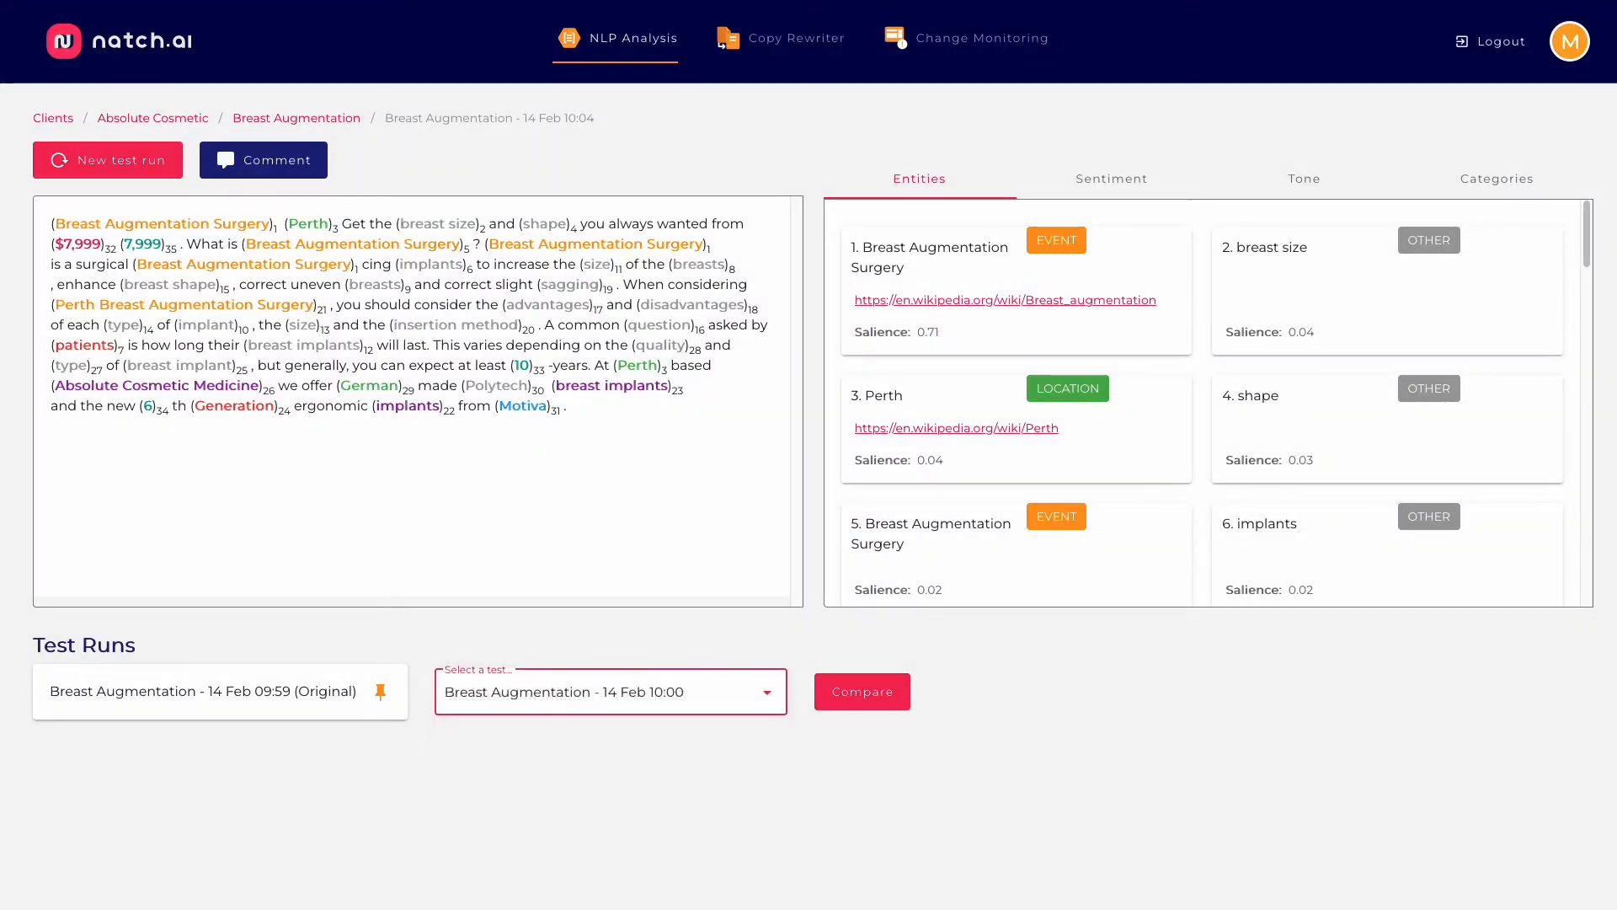
{"action": "left_click", "coordinate": [861, 691]}
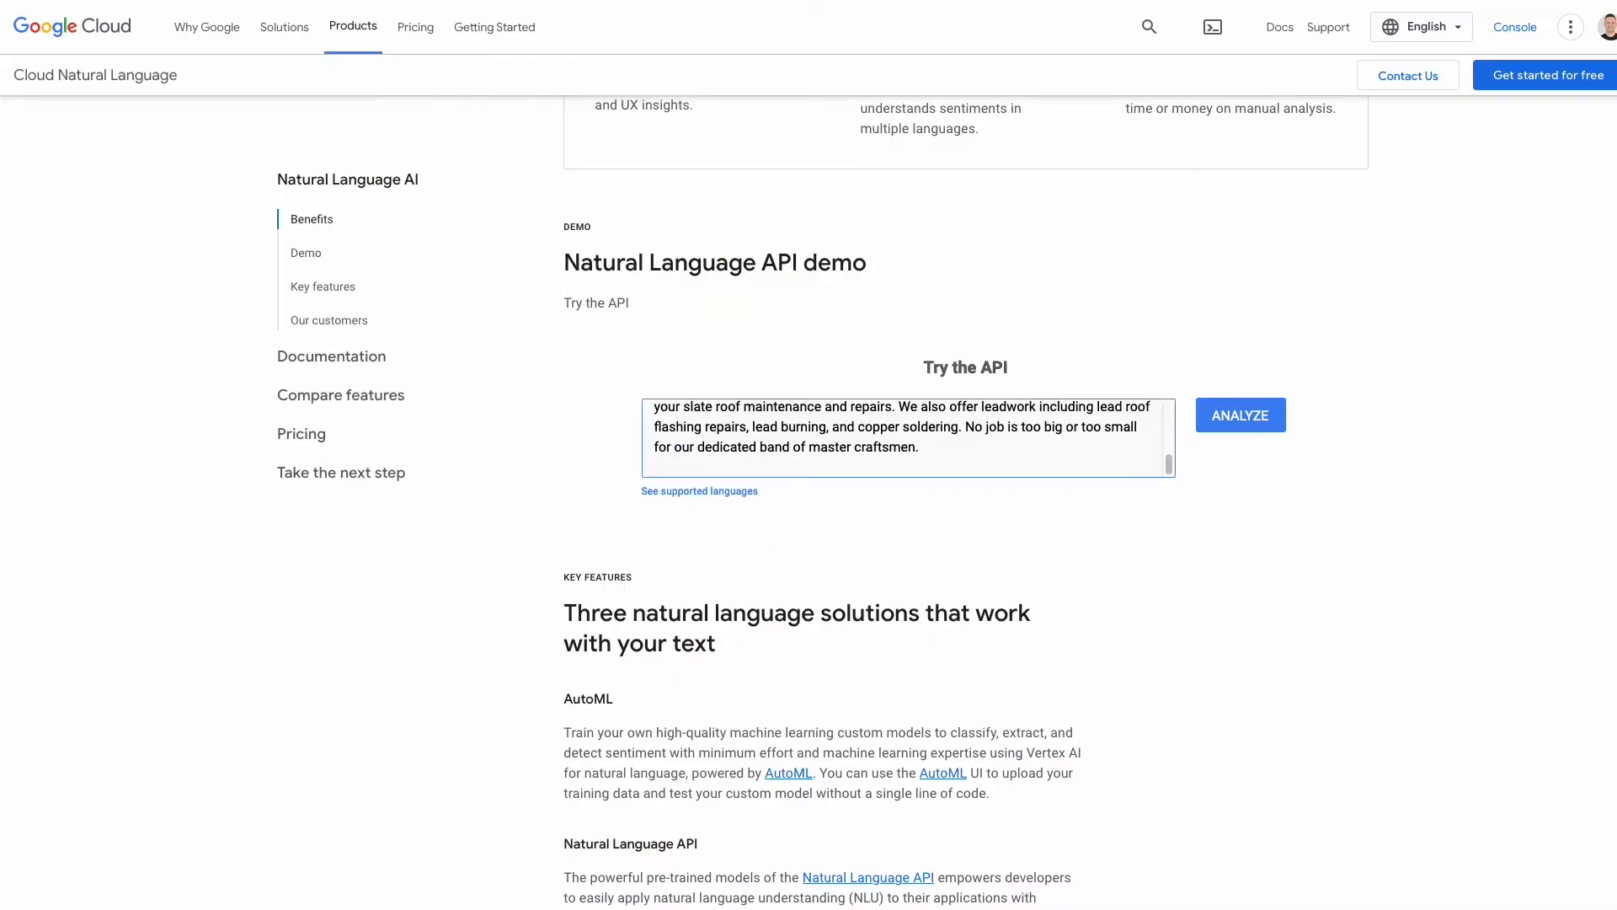
Analyze the slate roofing text, passing the reCAPTCHA, and review the Entities results.
{"action": "left_click", "coordinate": [1239, 415]}
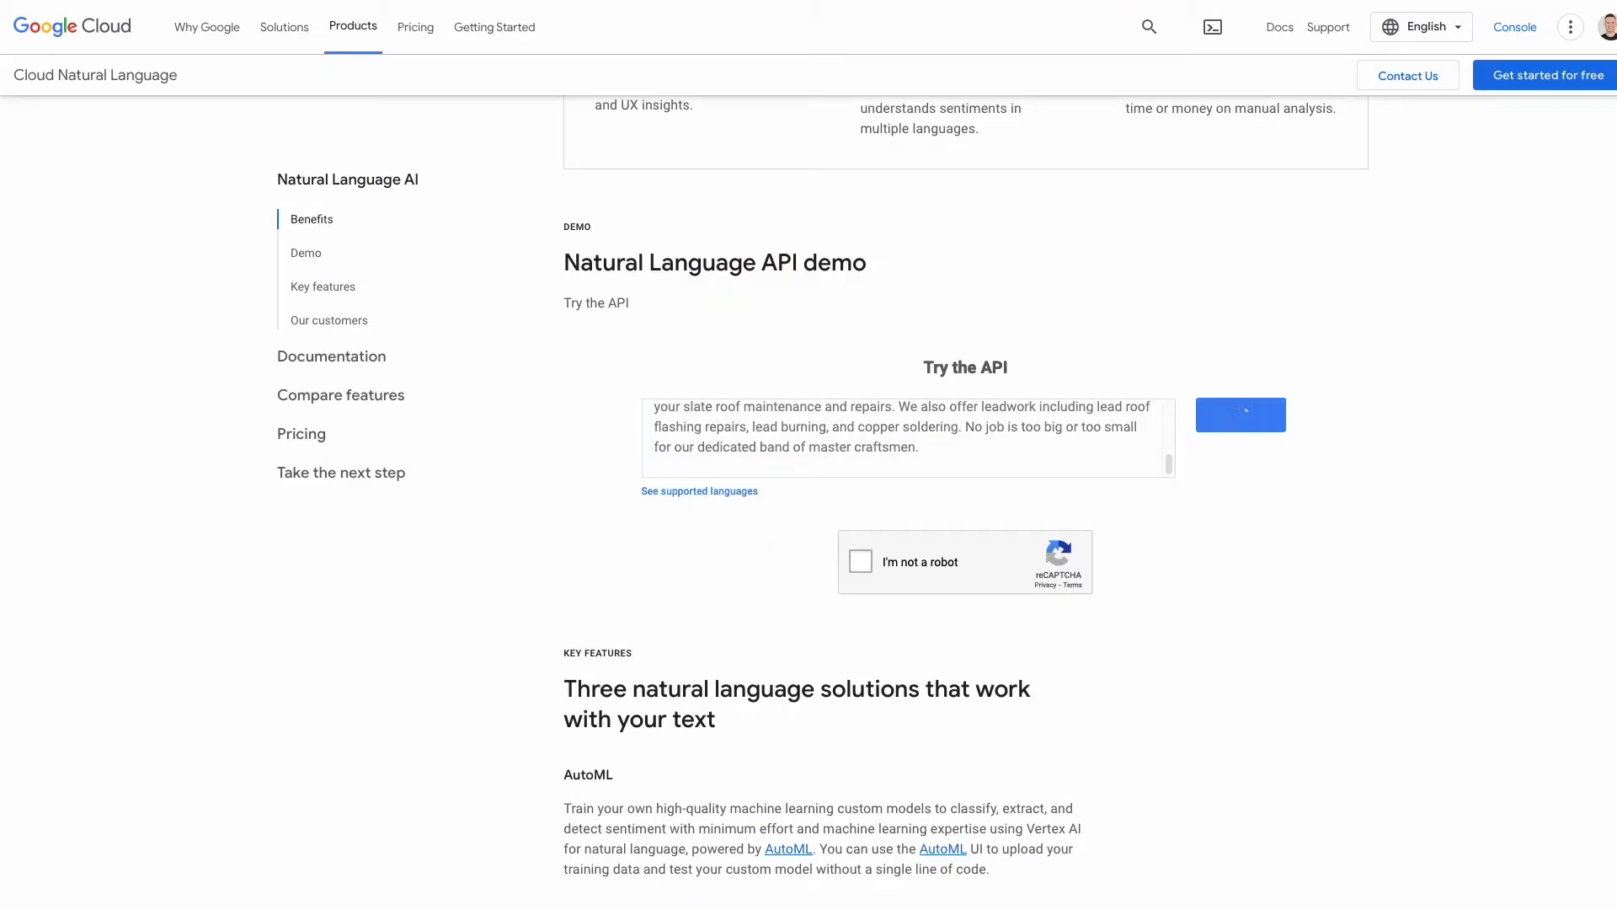
{"action": "left_click", "coordinate": [1240, 413]}
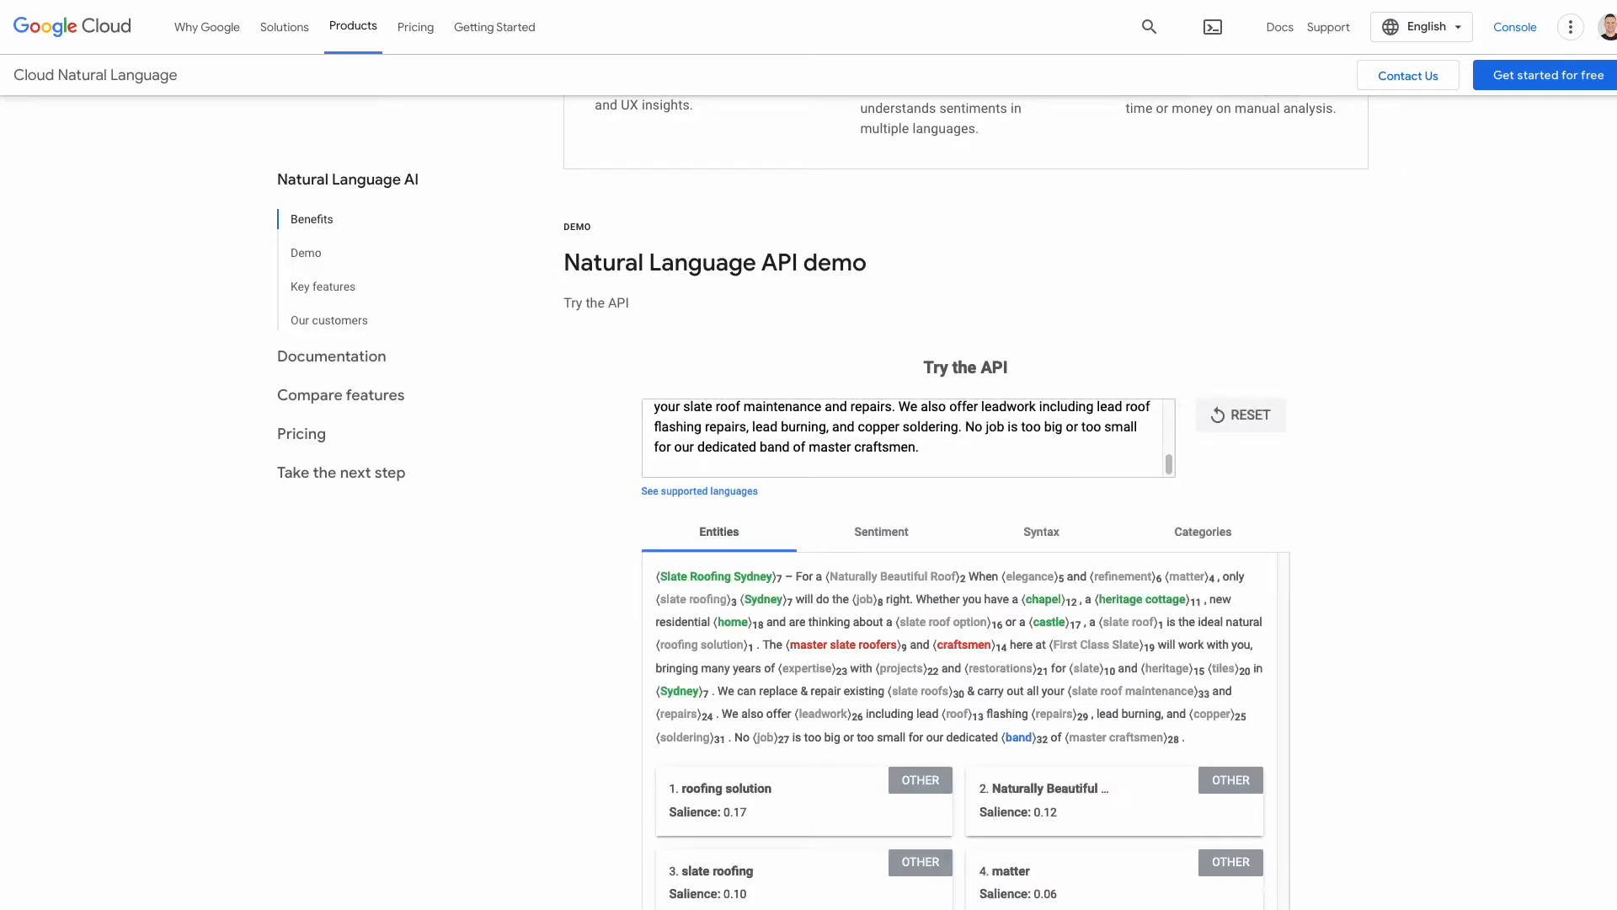
{"action": "scroll", "scroll_direction": "down", "scroll_amount": 3}
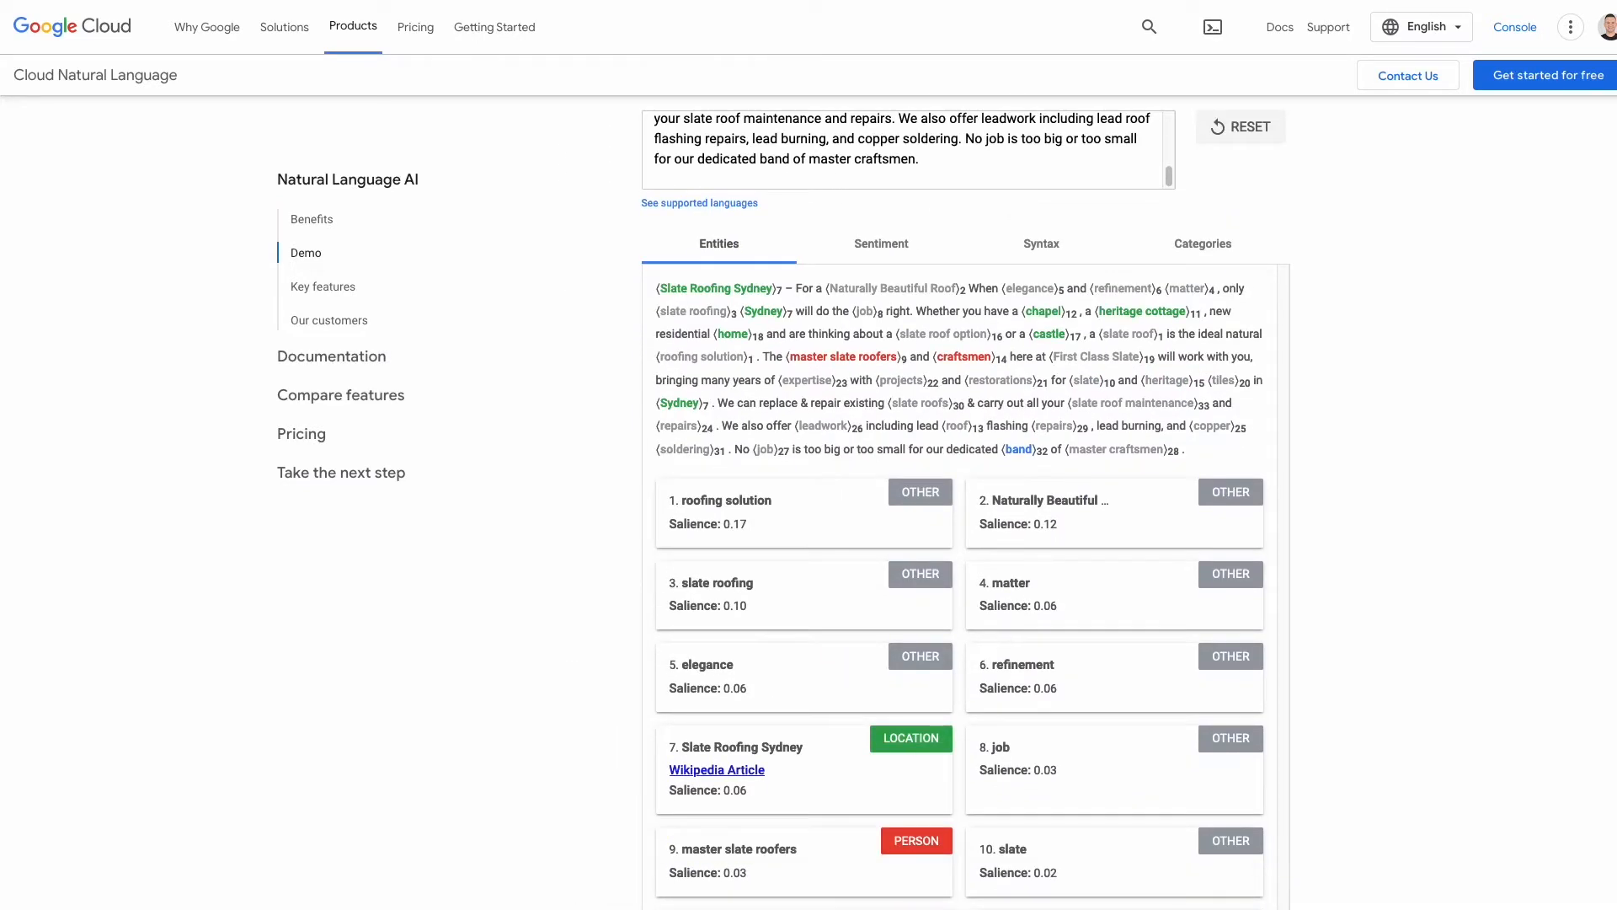
{"action": "left_click", "coordinate": [880, 243]}
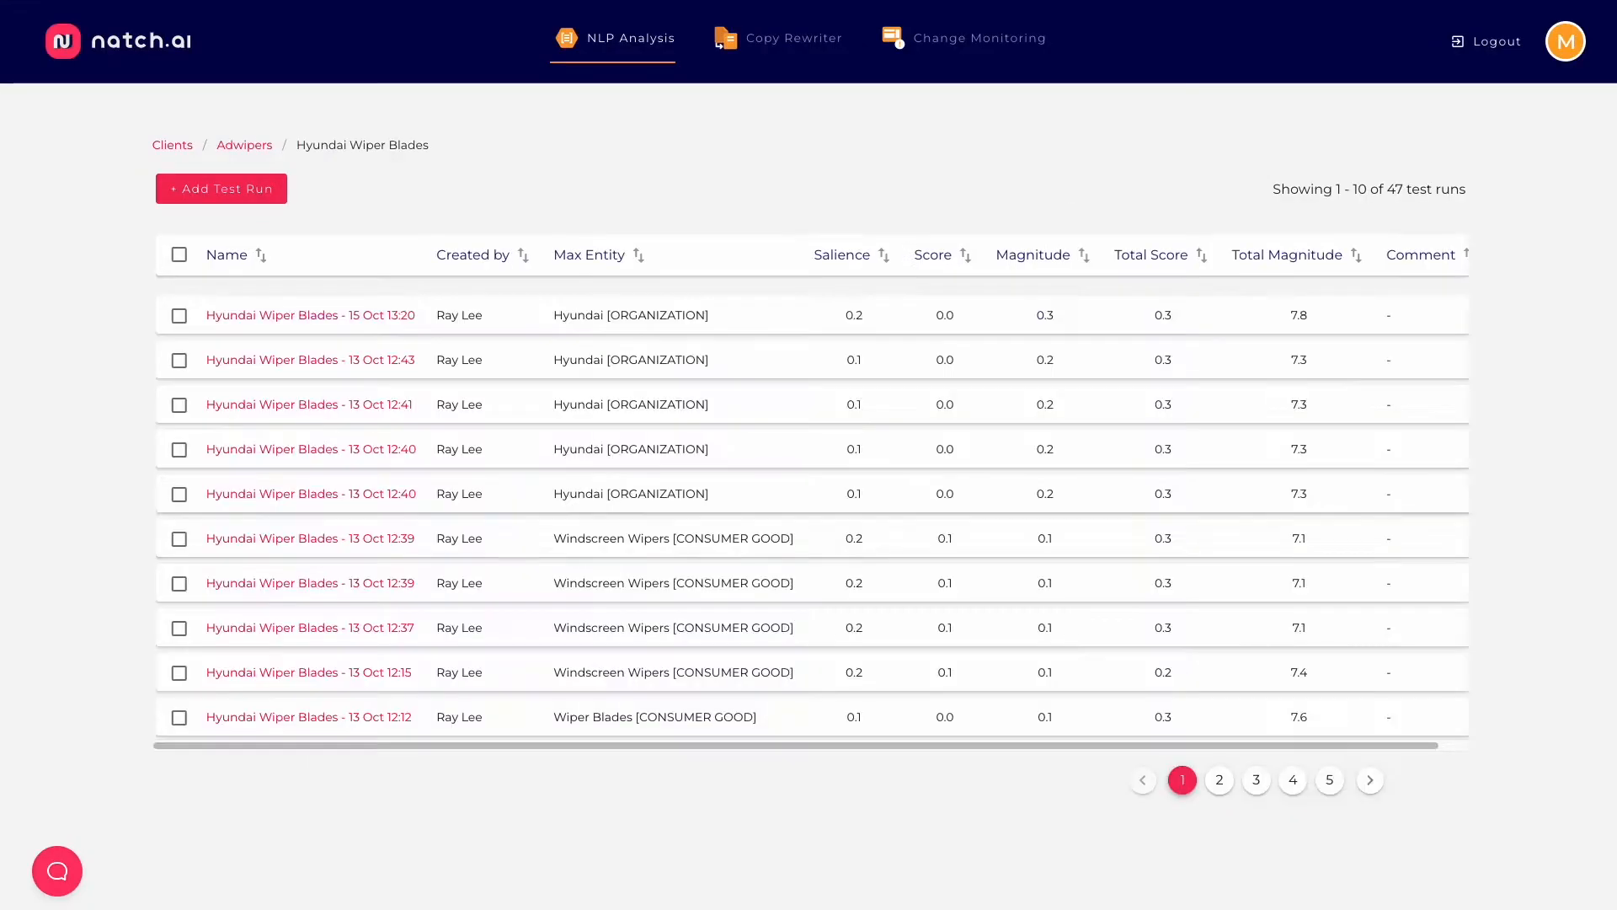
Open the 15 Oct 13:20 run and review its Sentiment and Categories results.
{"action": "left_click", "coordinate": [311, 314]}
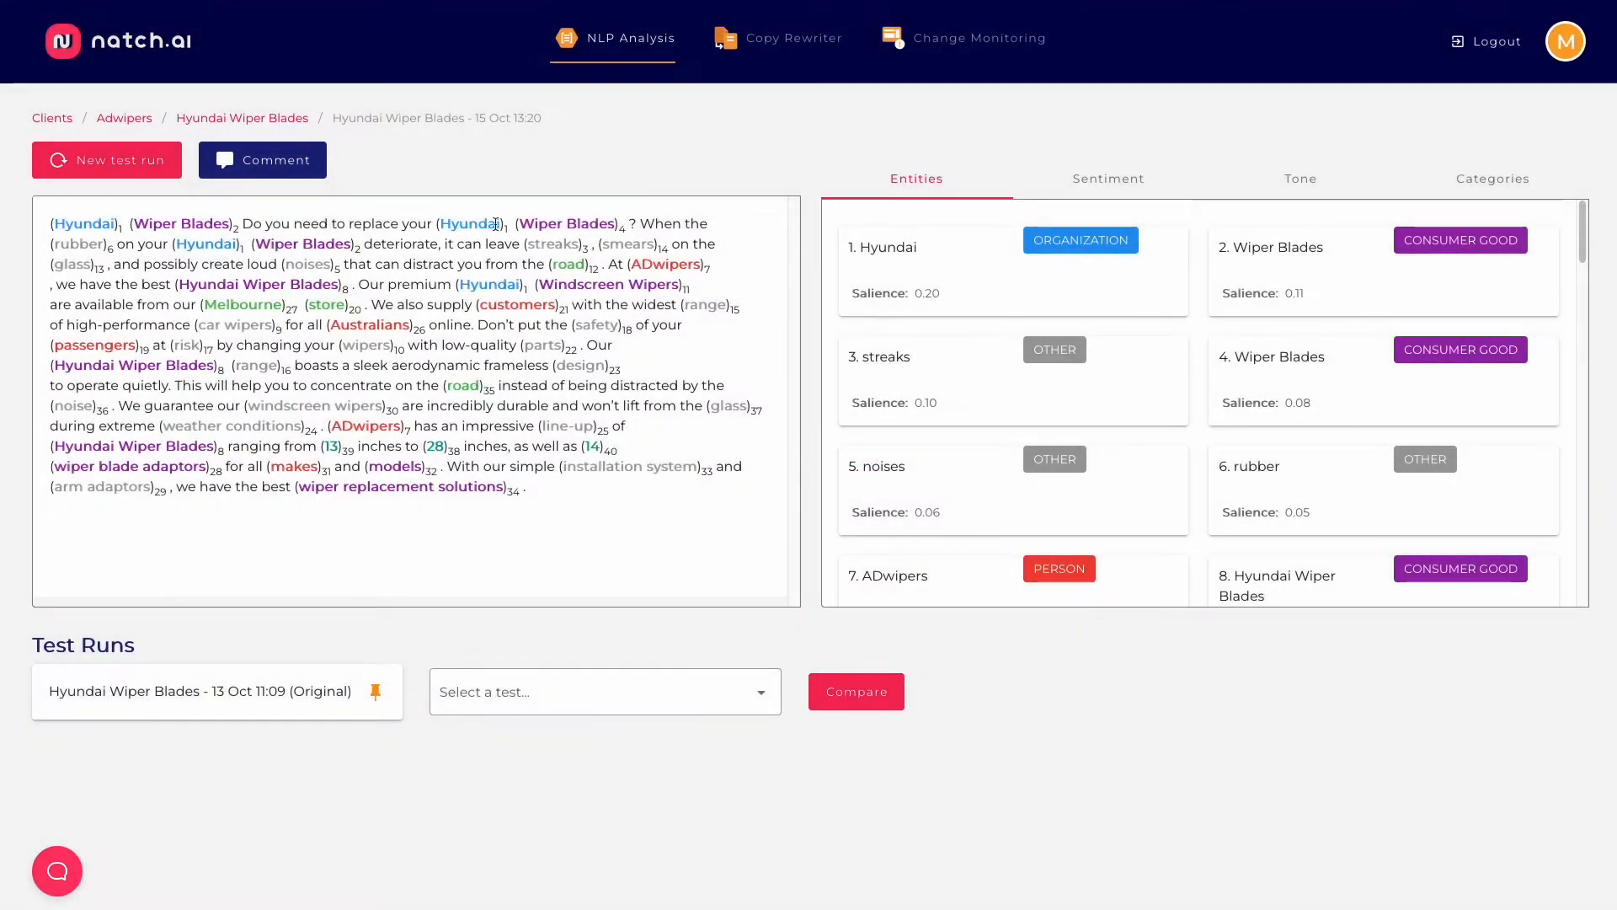
{"action": "left_click", "coordinate": [1107, 179]}
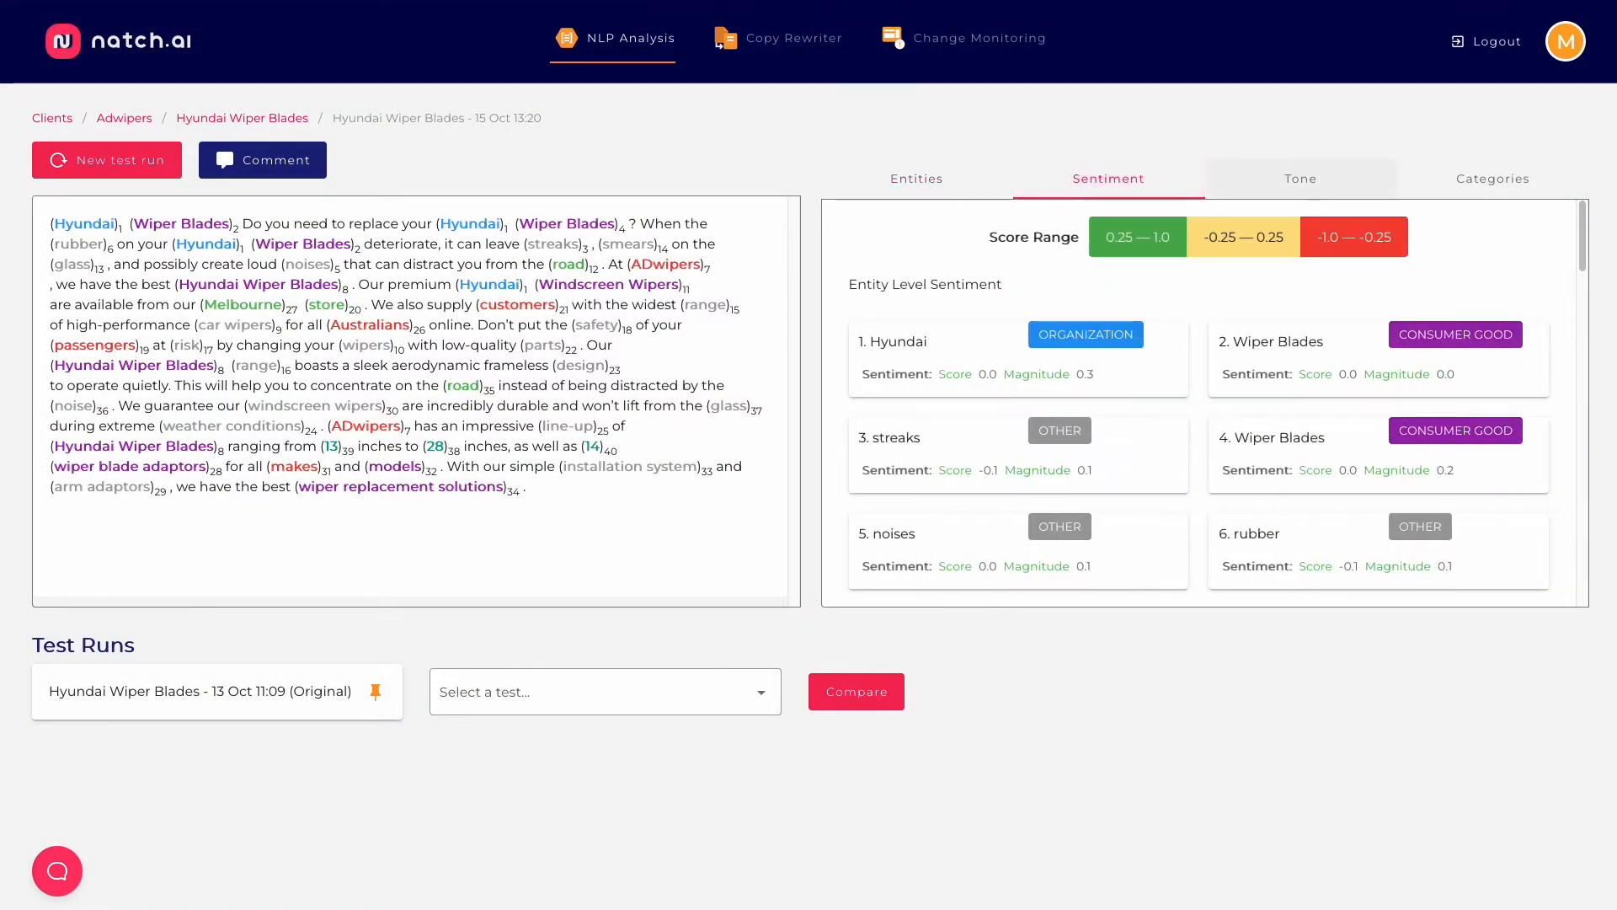
{"action": "left_click", "coordinate": [1492, 179]}
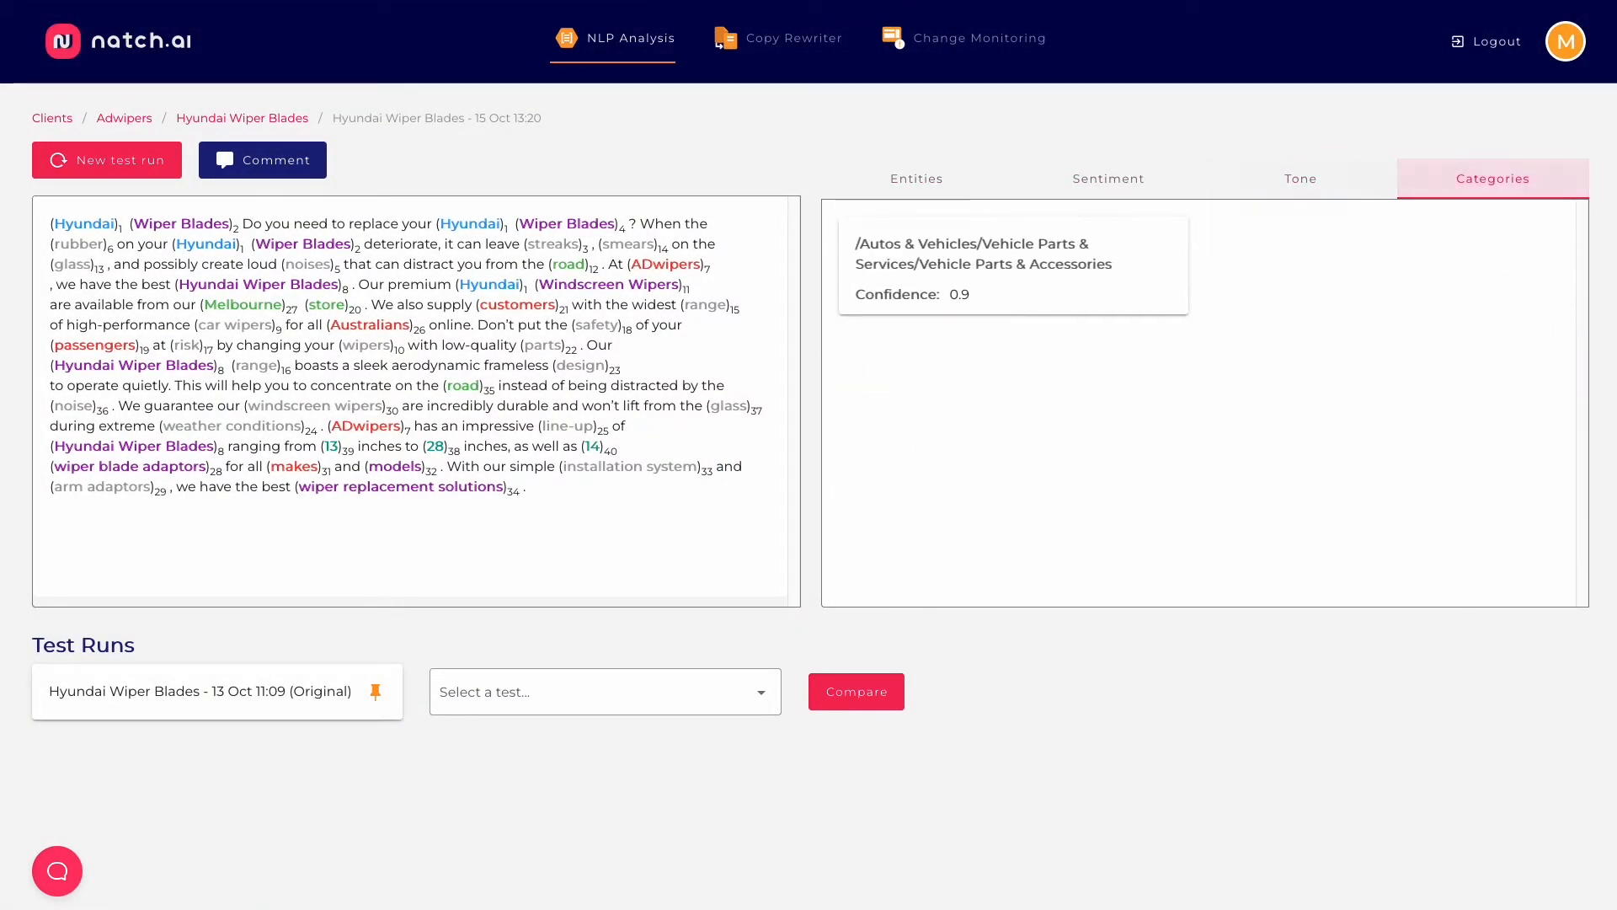
{"action": "left_click", "coordinate": [915, 176]}
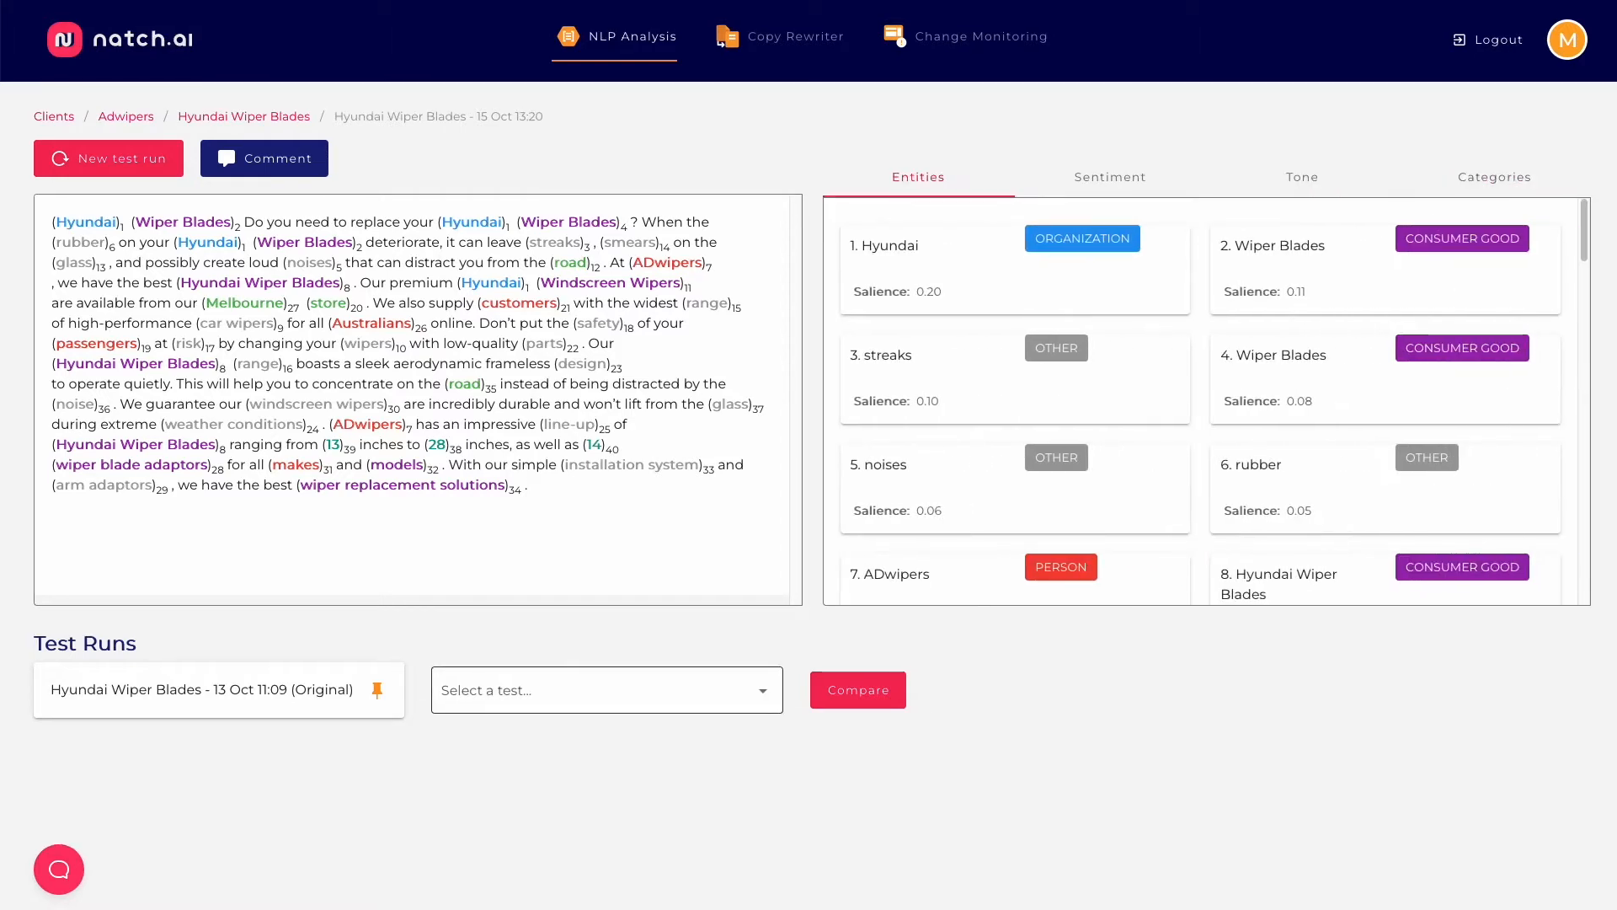
Compare the 15 Oct 13:20 run side by side with the 13 Oct 12:43 run.
{"action": "left_click", "coordinate": [606, 689]}
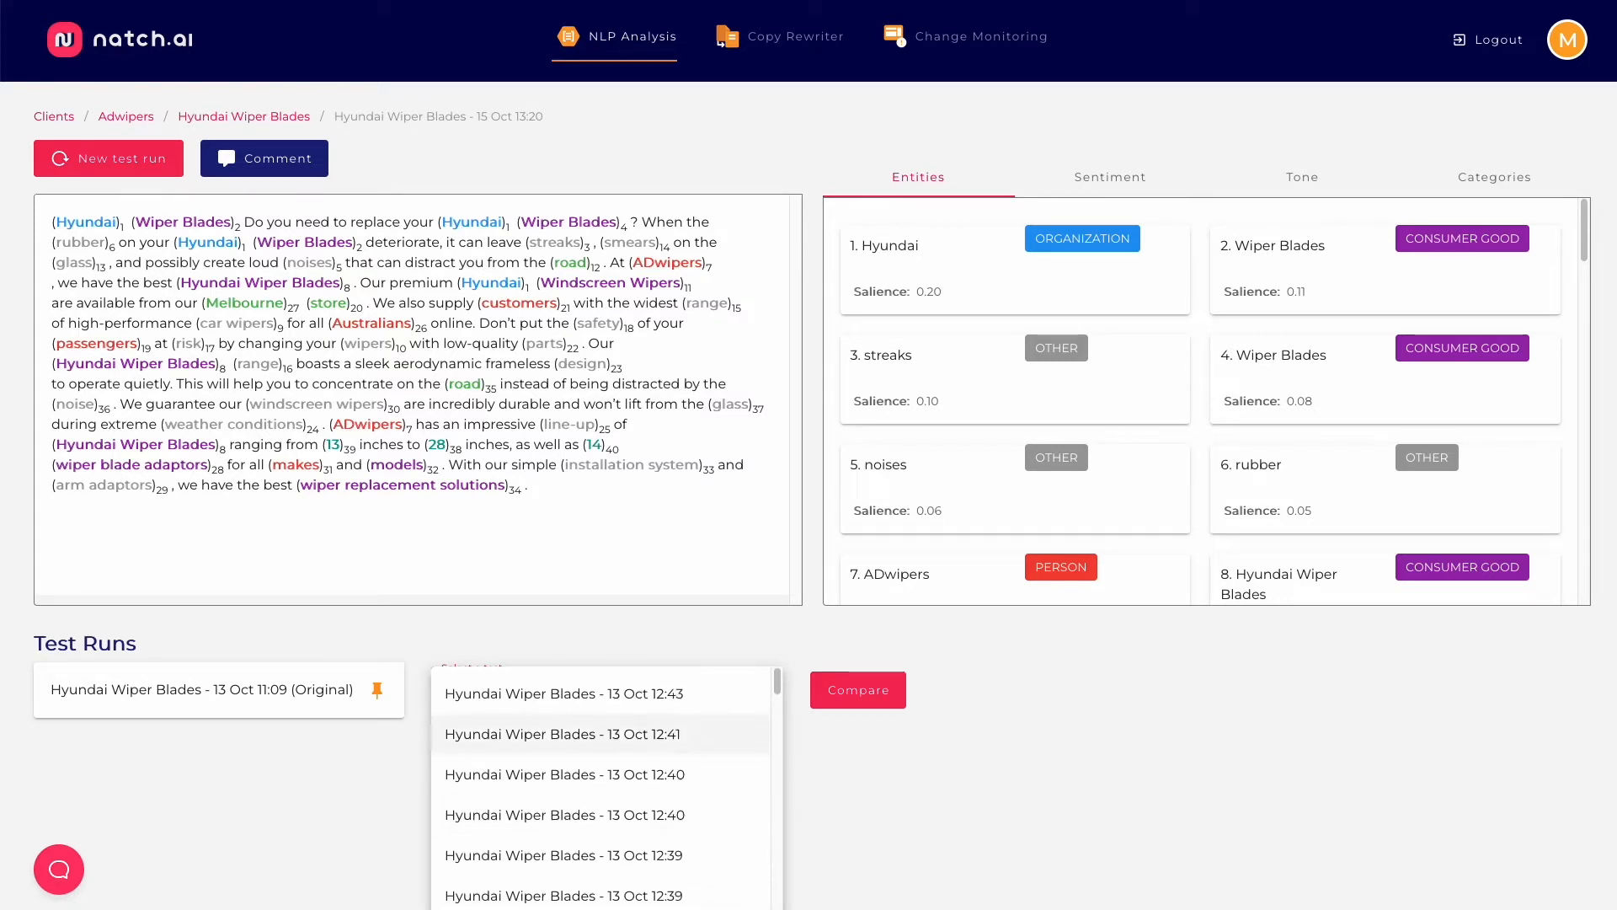
{"action": "left_click", "coordinate": [564, 692]}
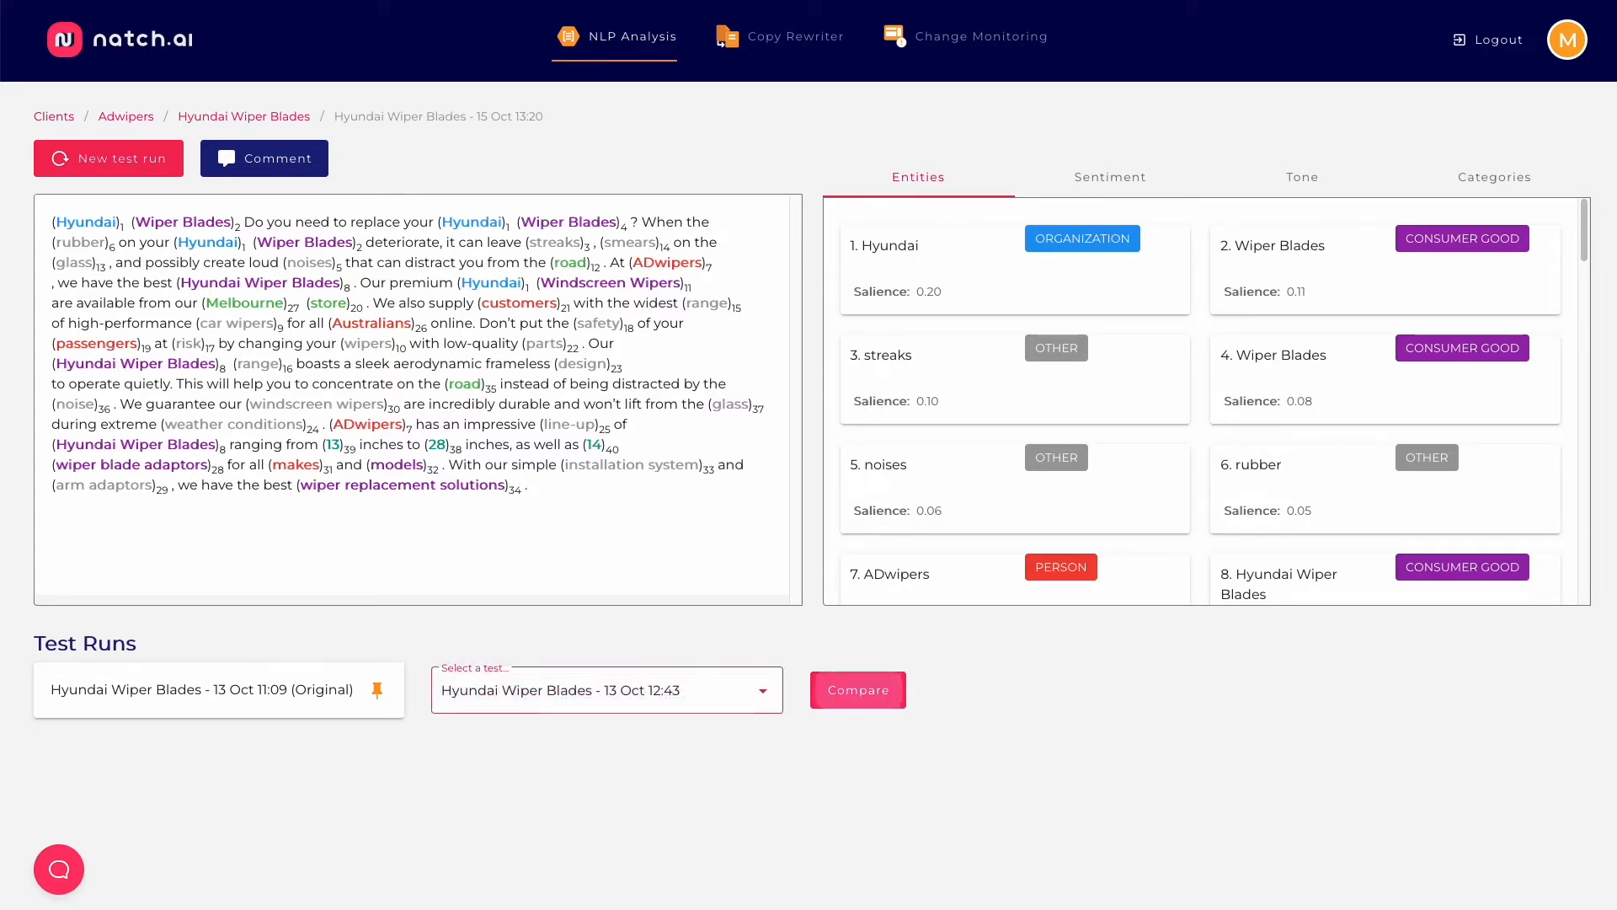
{"action": "left_click", "coordinate": [857, 689]}
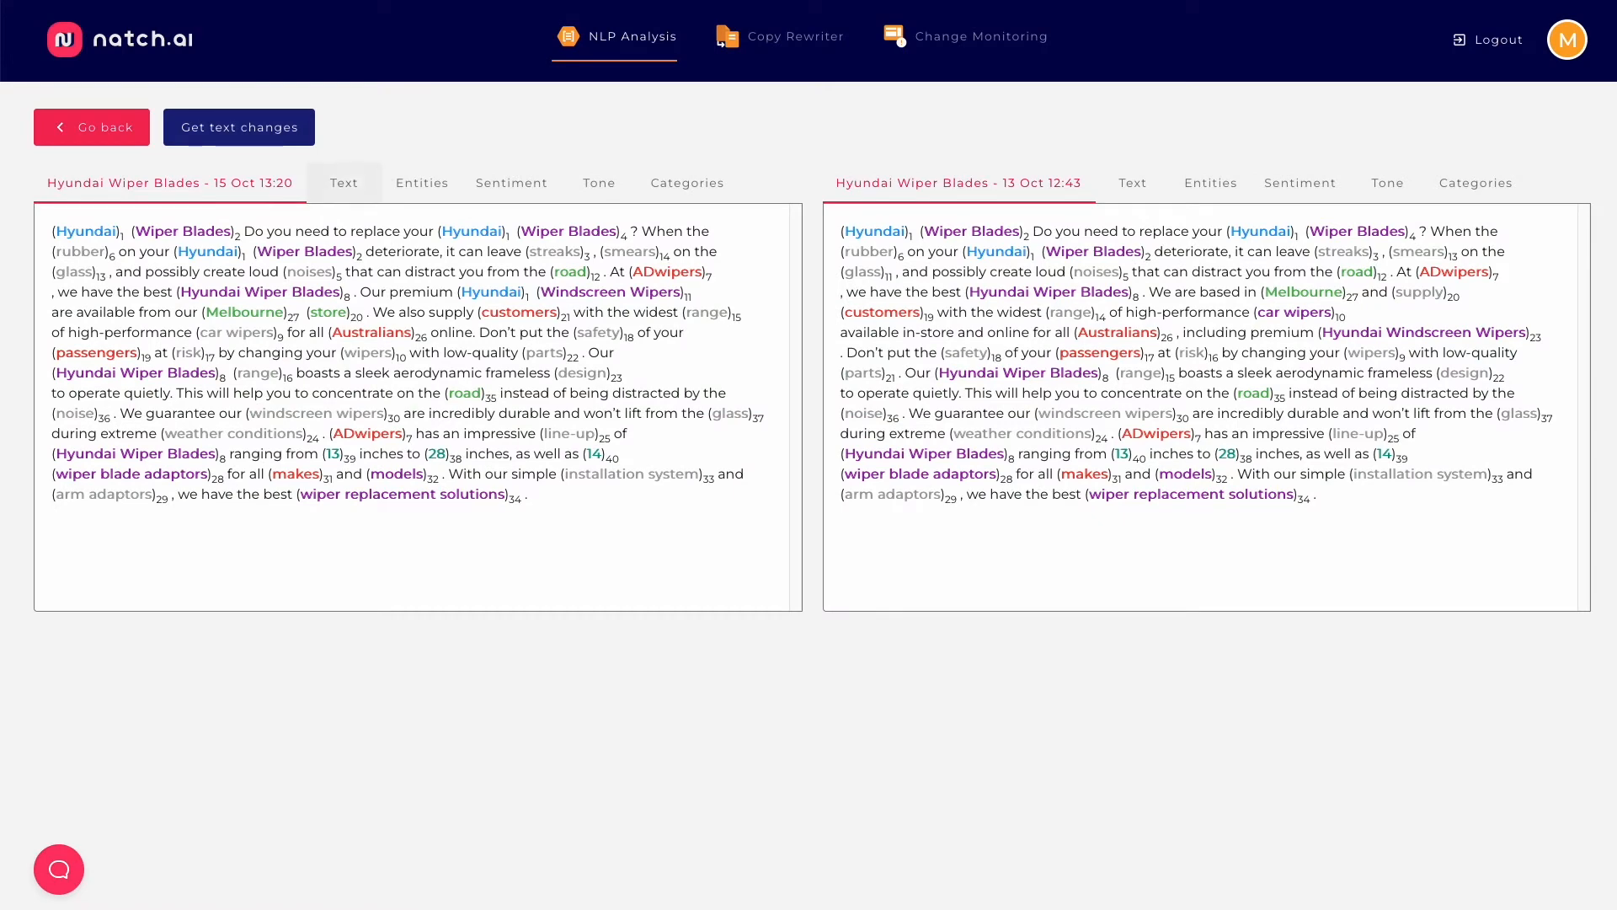
{"action": "left_click", "coordinate": [238, 127]}
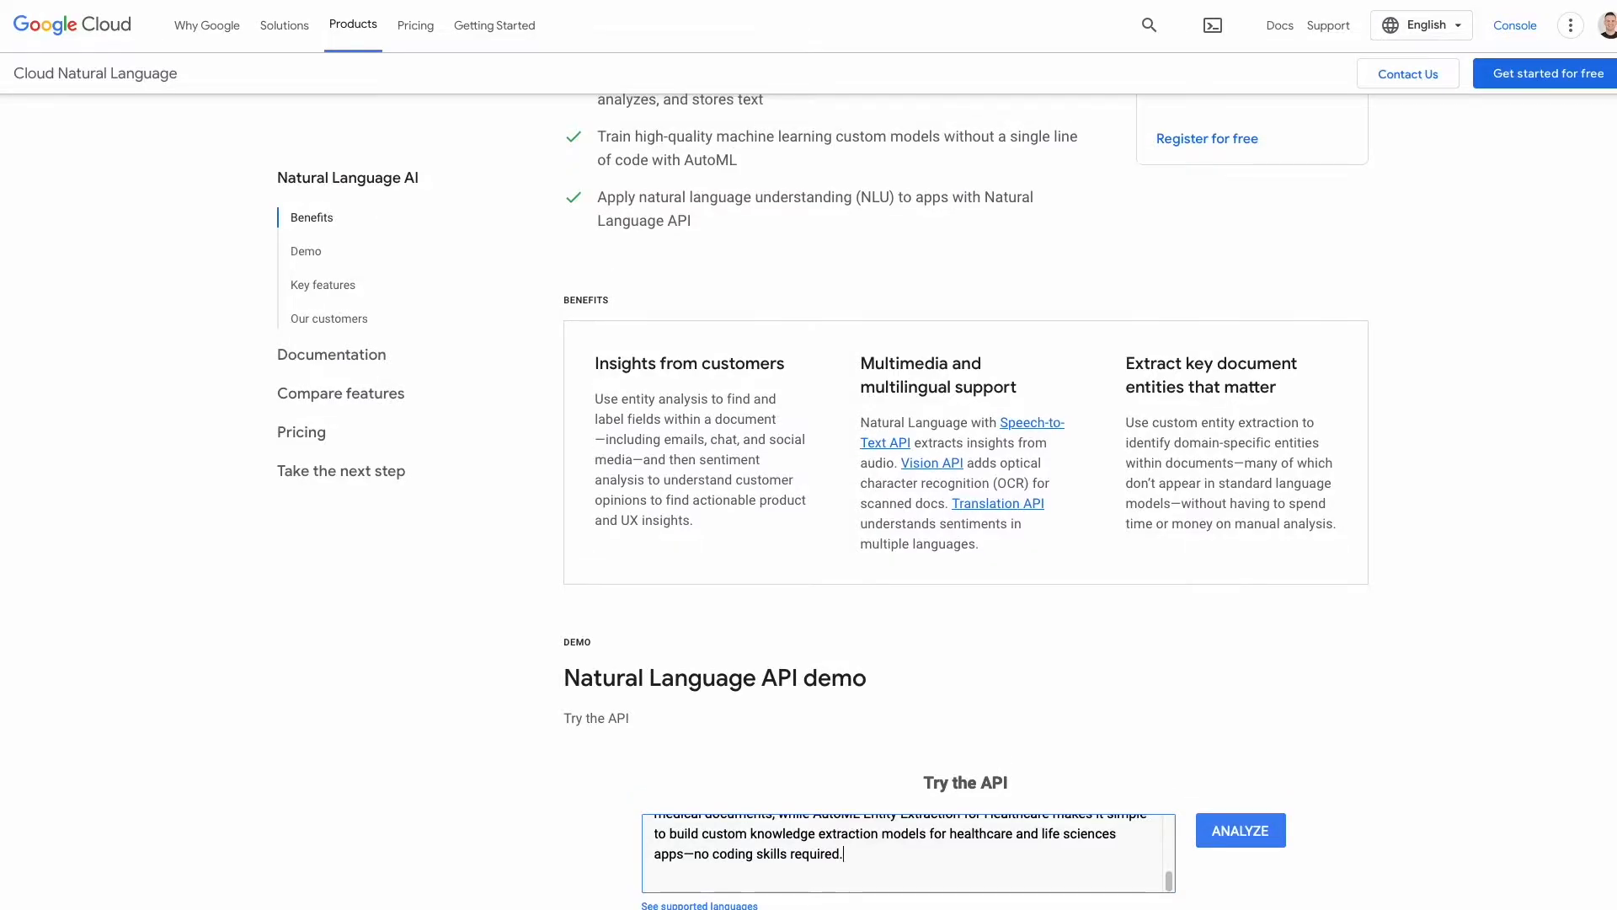
Scroll the Cloud Natural Language page to the Benefits section and Try the API demo.
{"action": "left_click", "coordinate": [340, 394]}
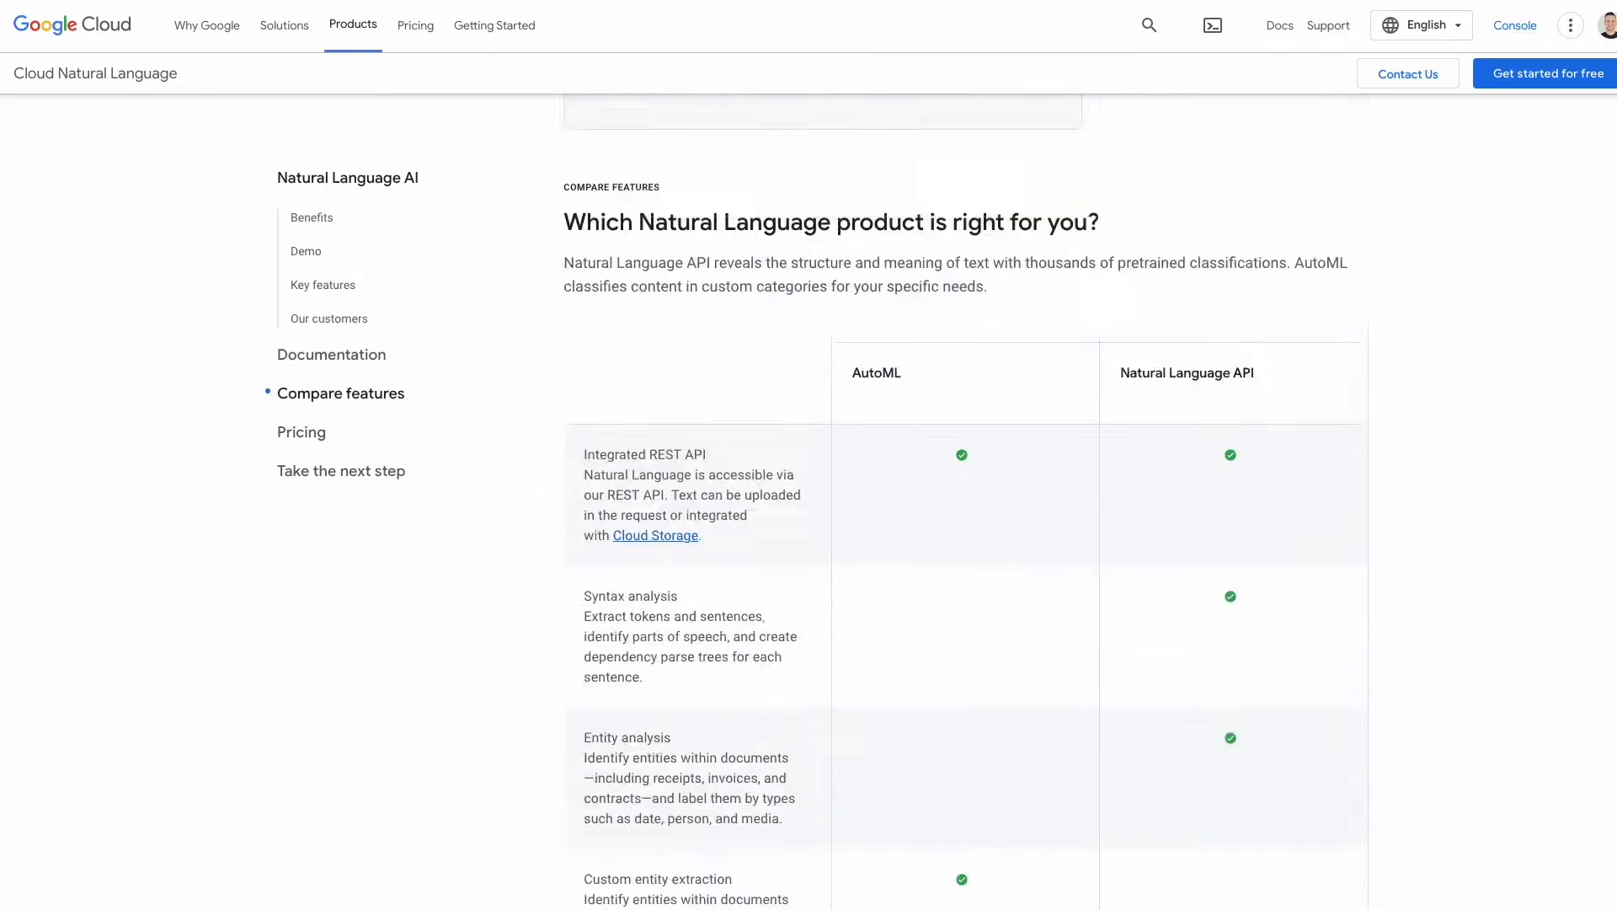
{"action": "scroll", "scroll_direction": "up", "scroll_amount": 3}
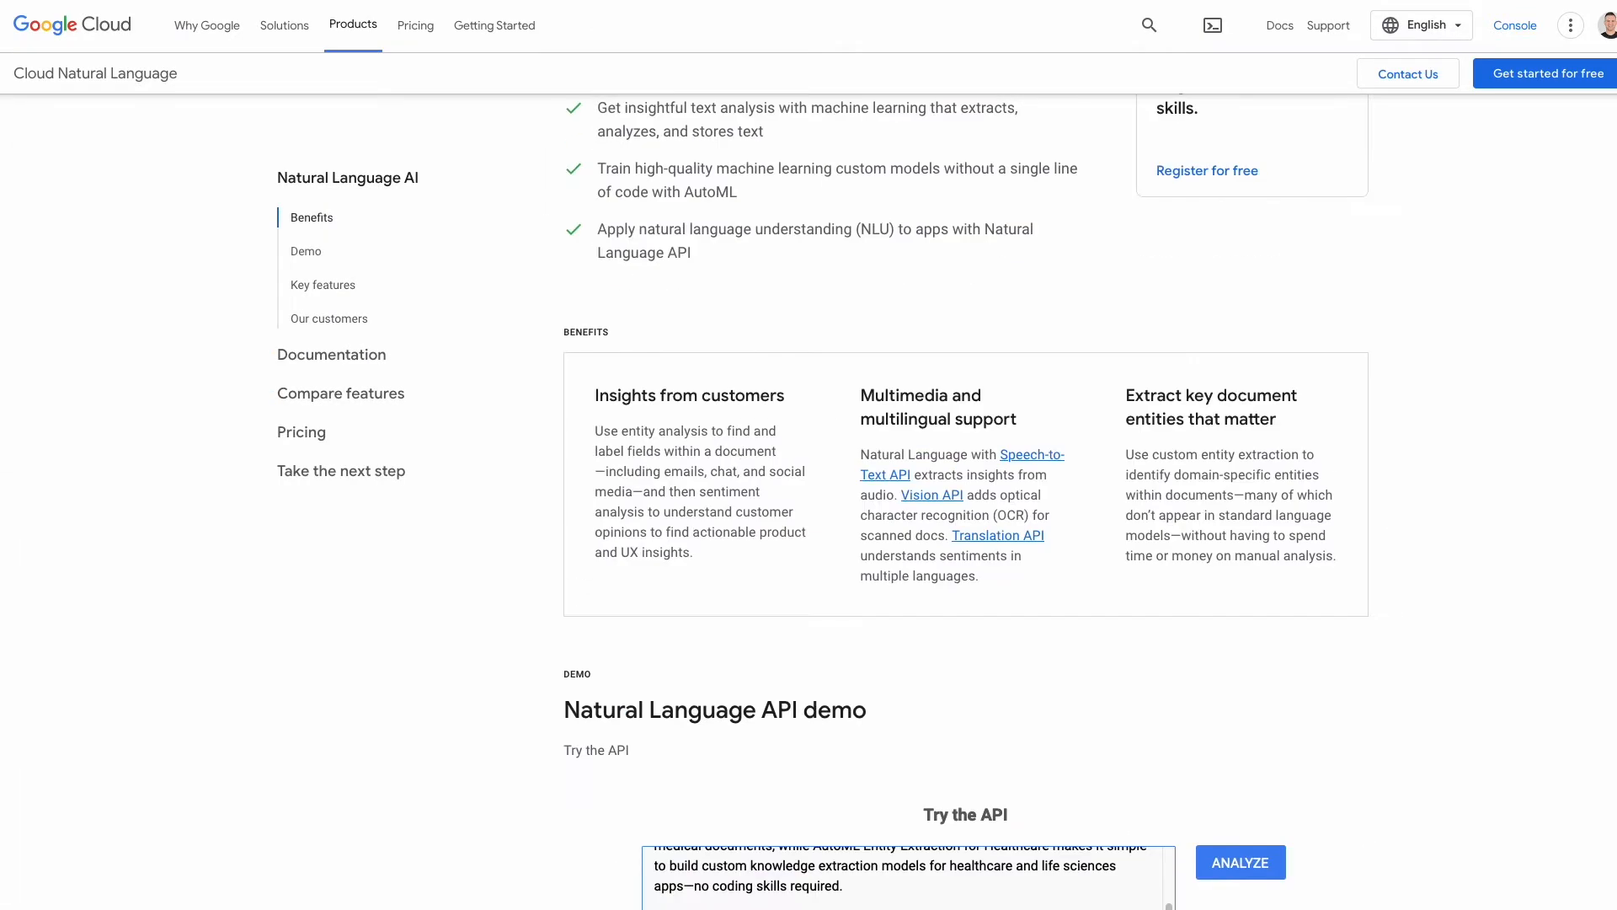
{"action": "scroll", "scroll_direction": "down", "scroll_amount": 3}
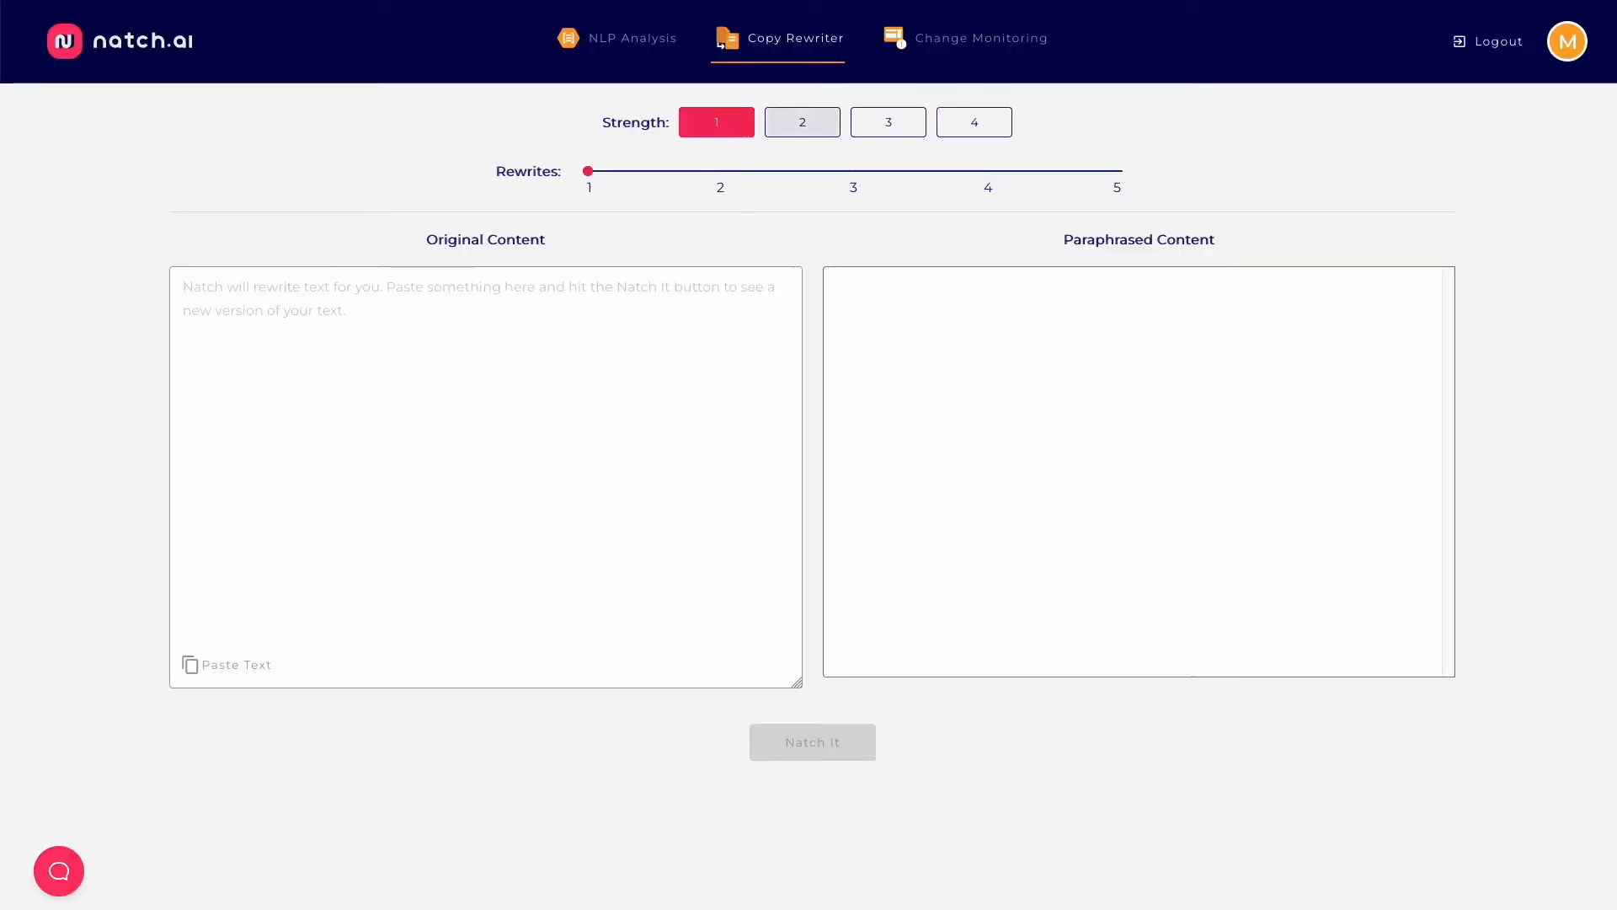
Set Copy Rewriter strength to 4 and rewrites to 2.
{"action": "left_click", "coordinate": [971, 122]}
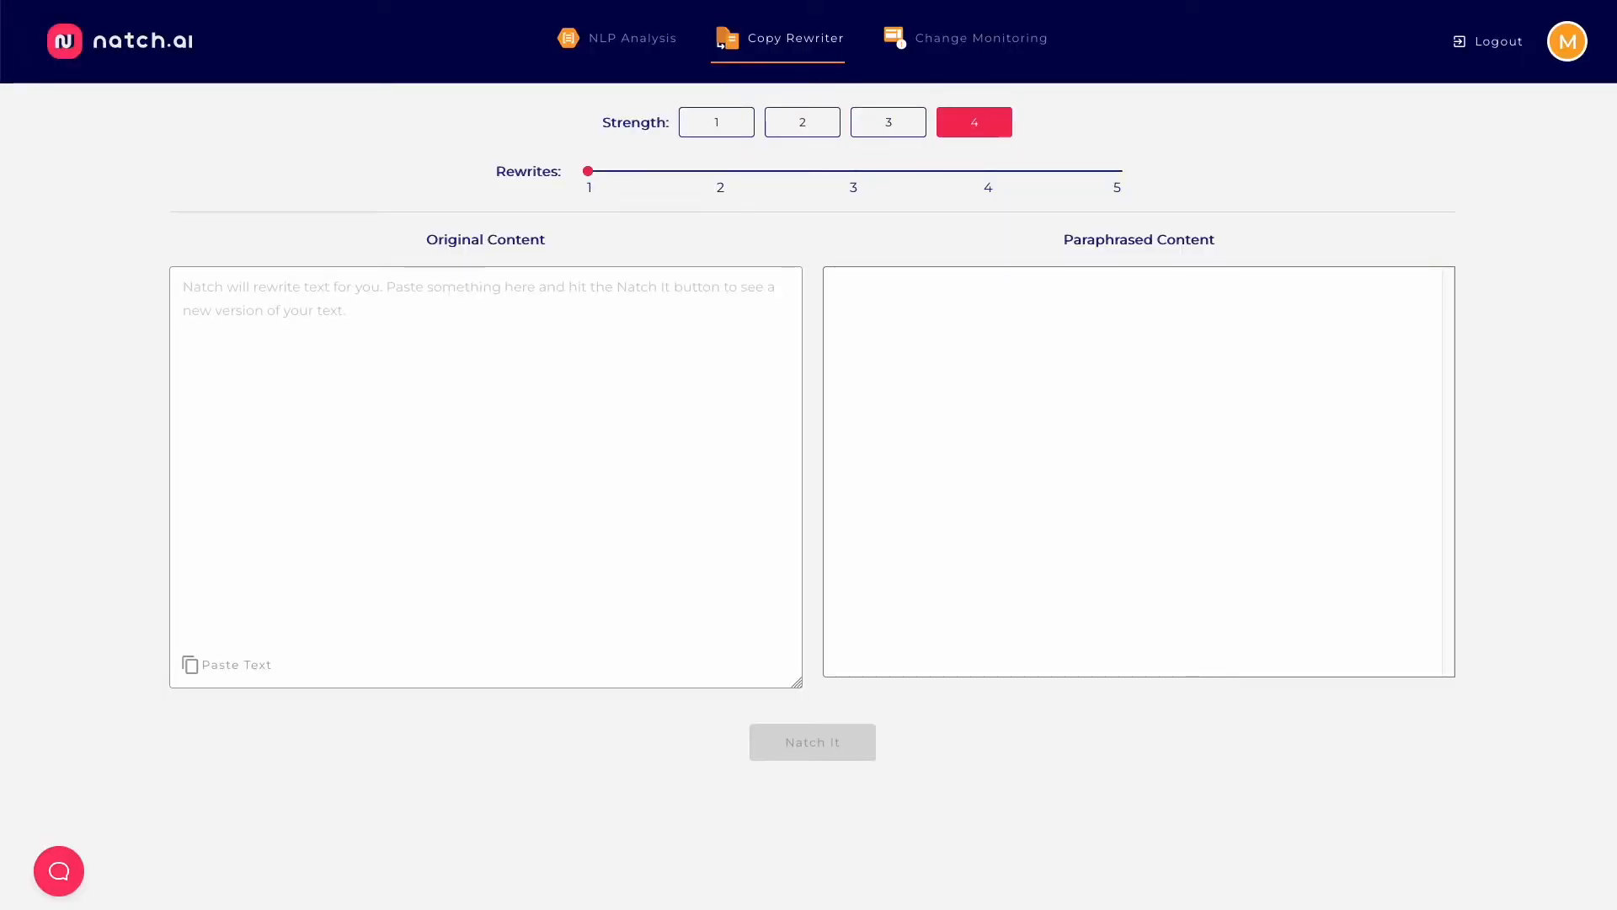
{"action": "left_click_drag", "start_coordinate": [588, 170], "coordinate": [854, 170]}
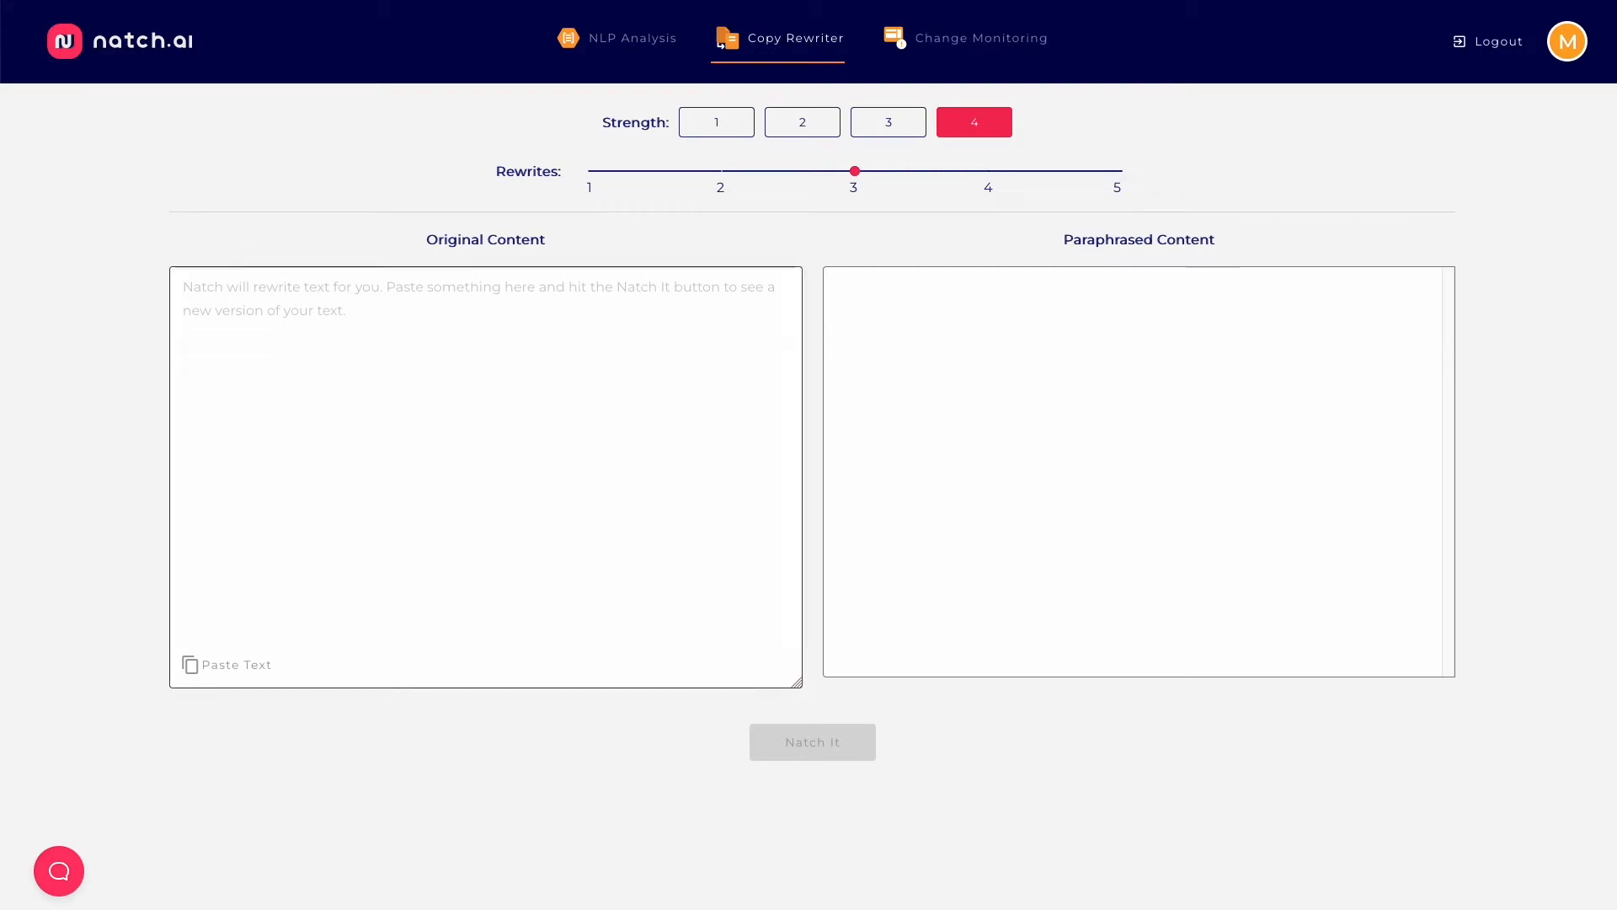
{"action": "left_click_drag", "start_coordinate": [854, 171], "coordinate": [588, 171]}
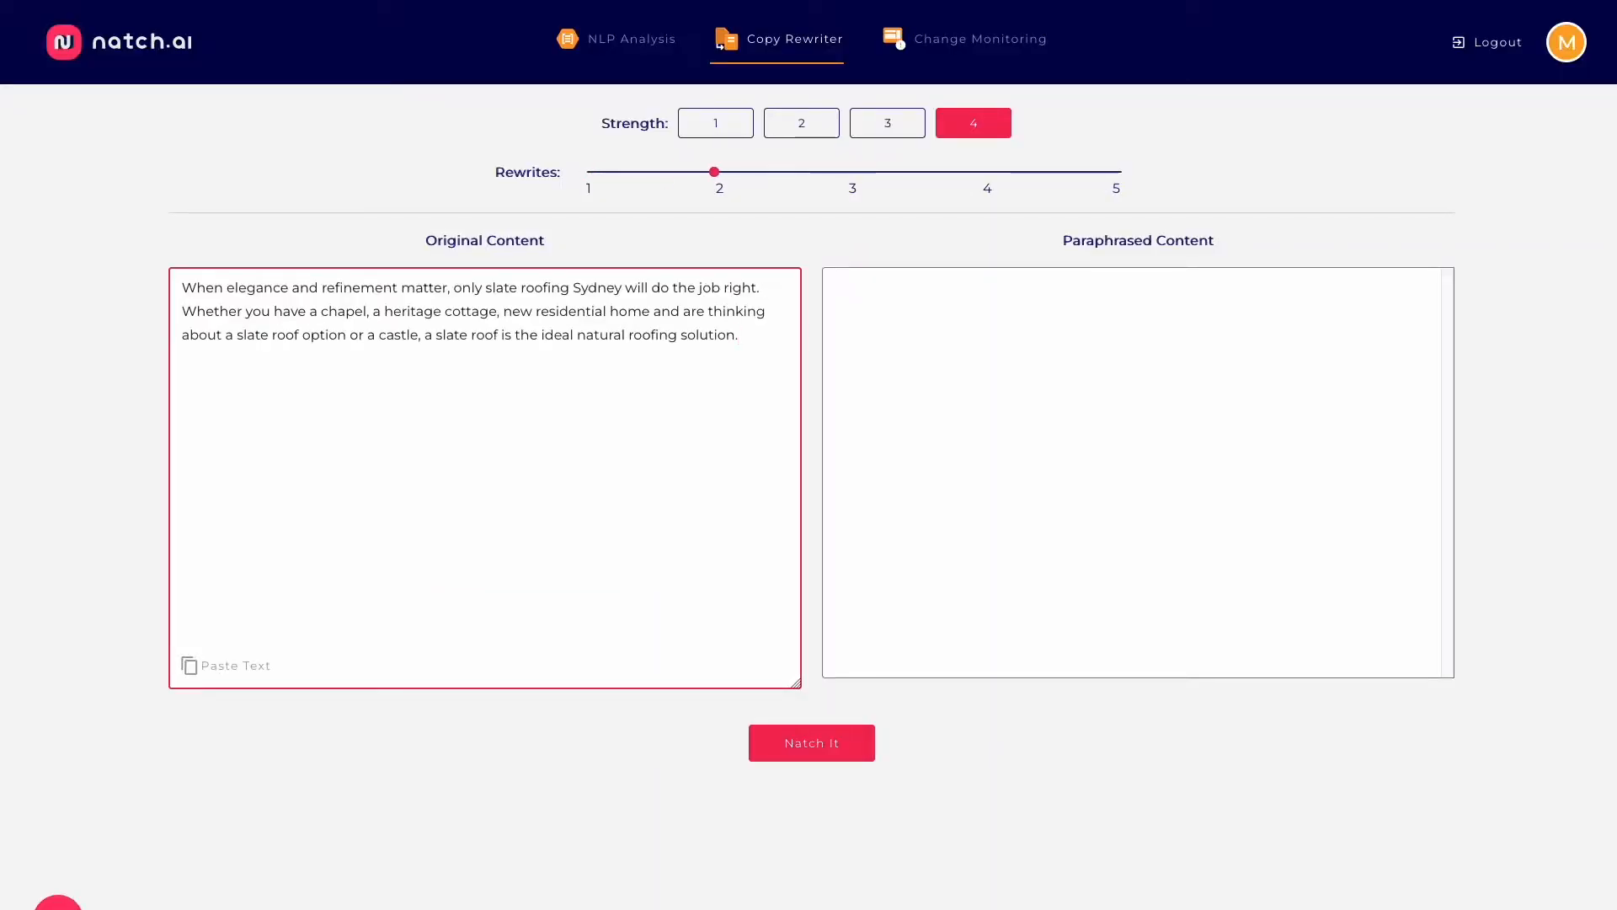
Generate rewrites of the slate roofing paragraph twice.
{"action": "left_click", "coordinate": [810, 743]}
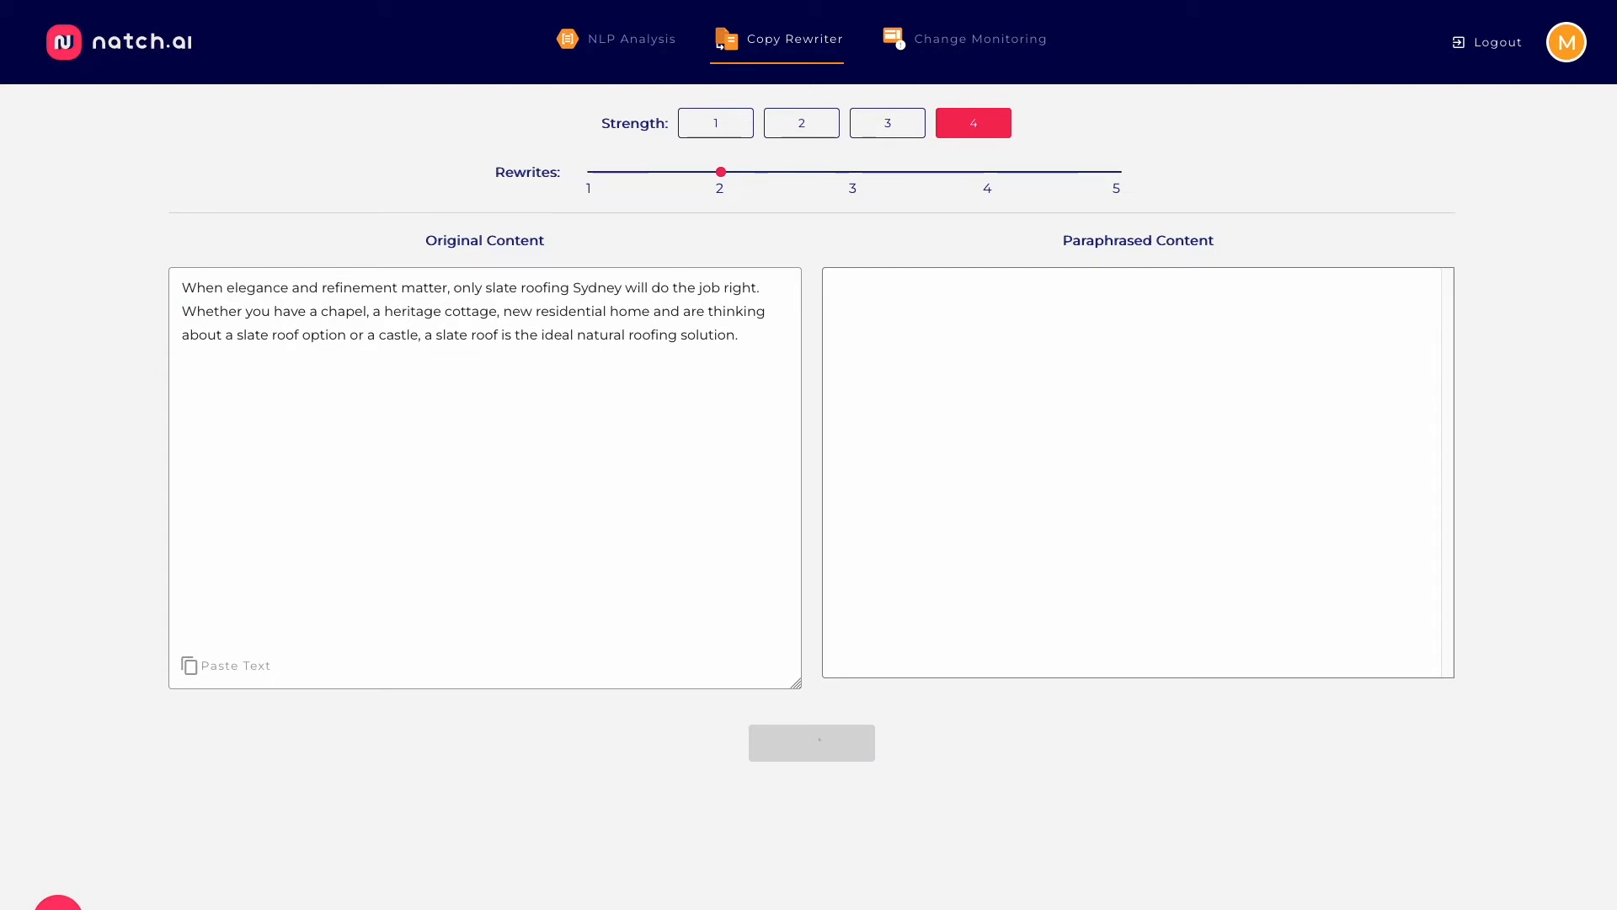
{"action": "left_click", "coordinate": [810, 743]}
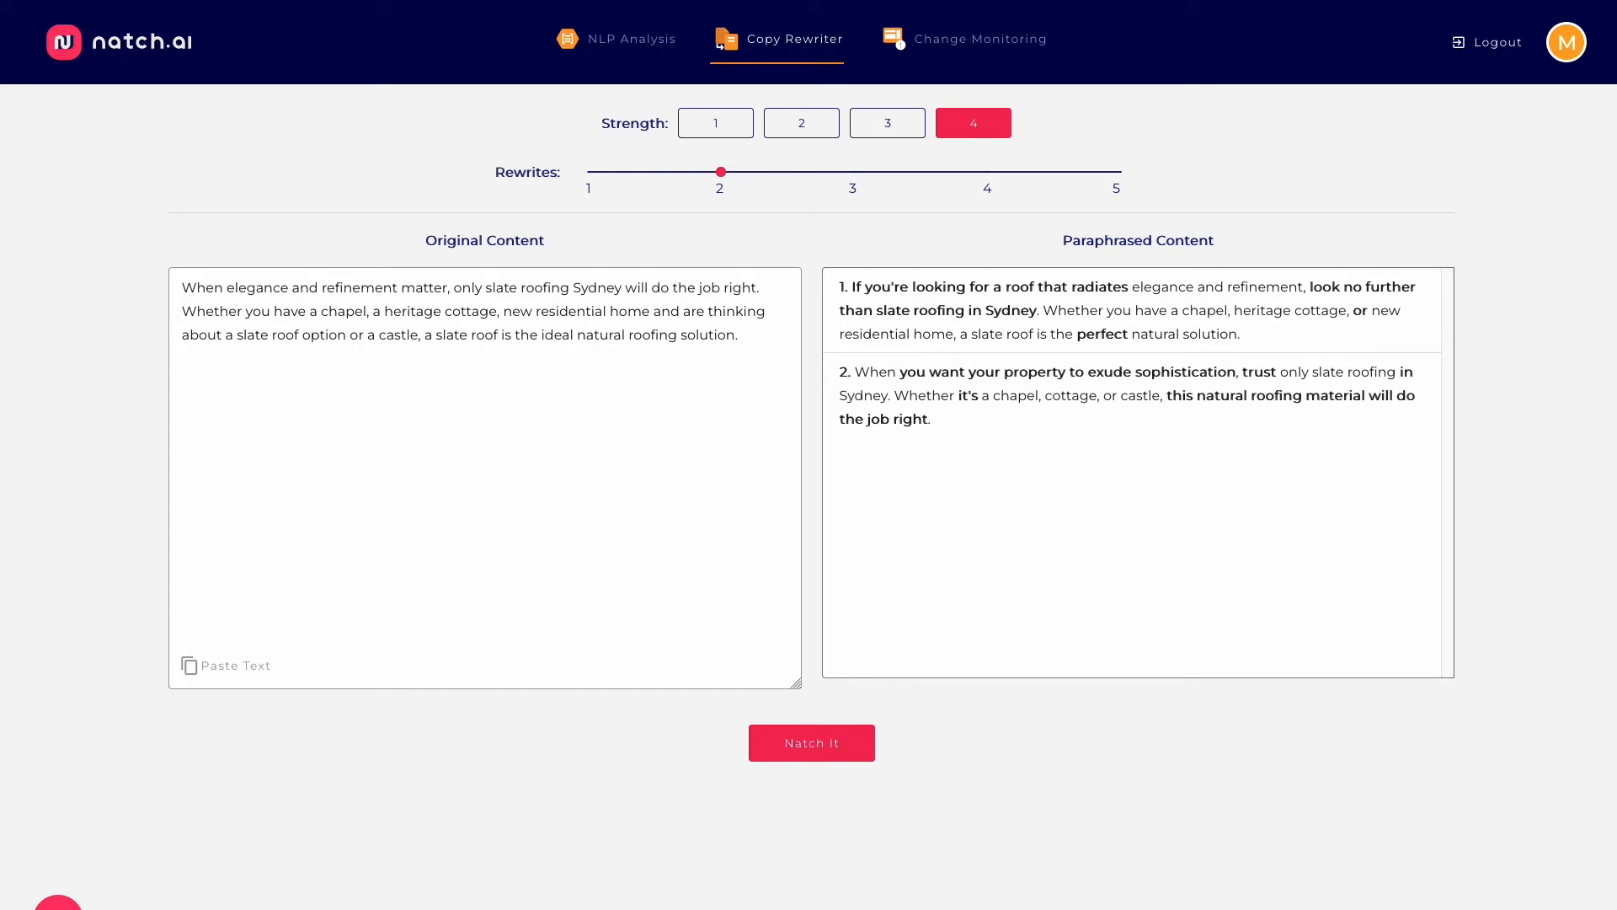
{"action": "left_click", "coordinate": [810, 741]}
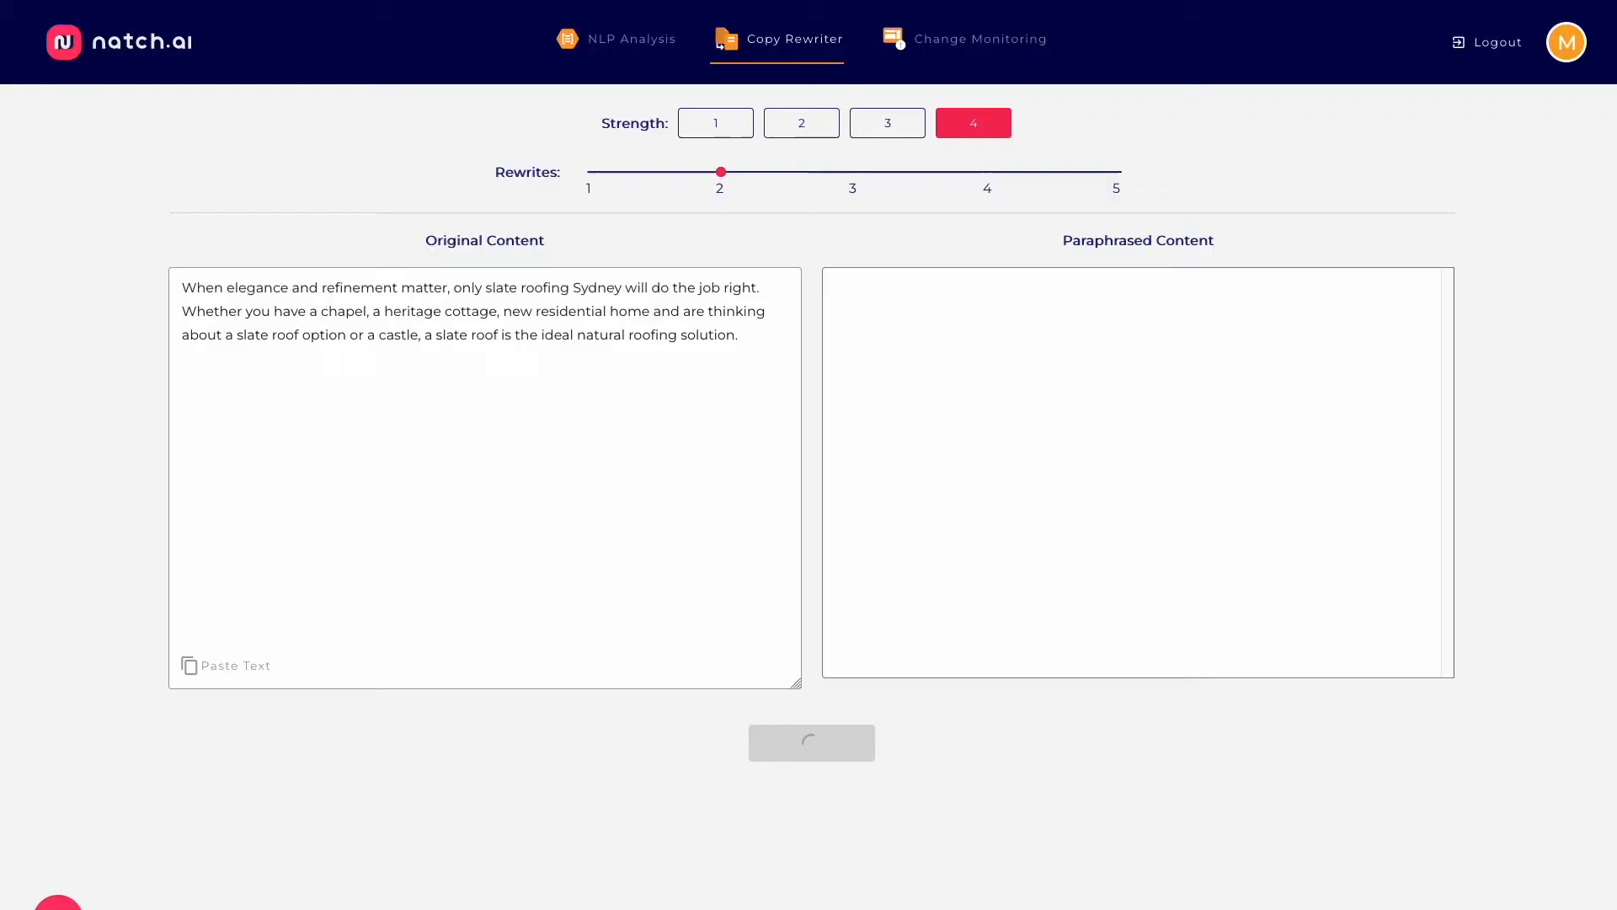
{"action": "left_click", "coordinate": [630, 38]}
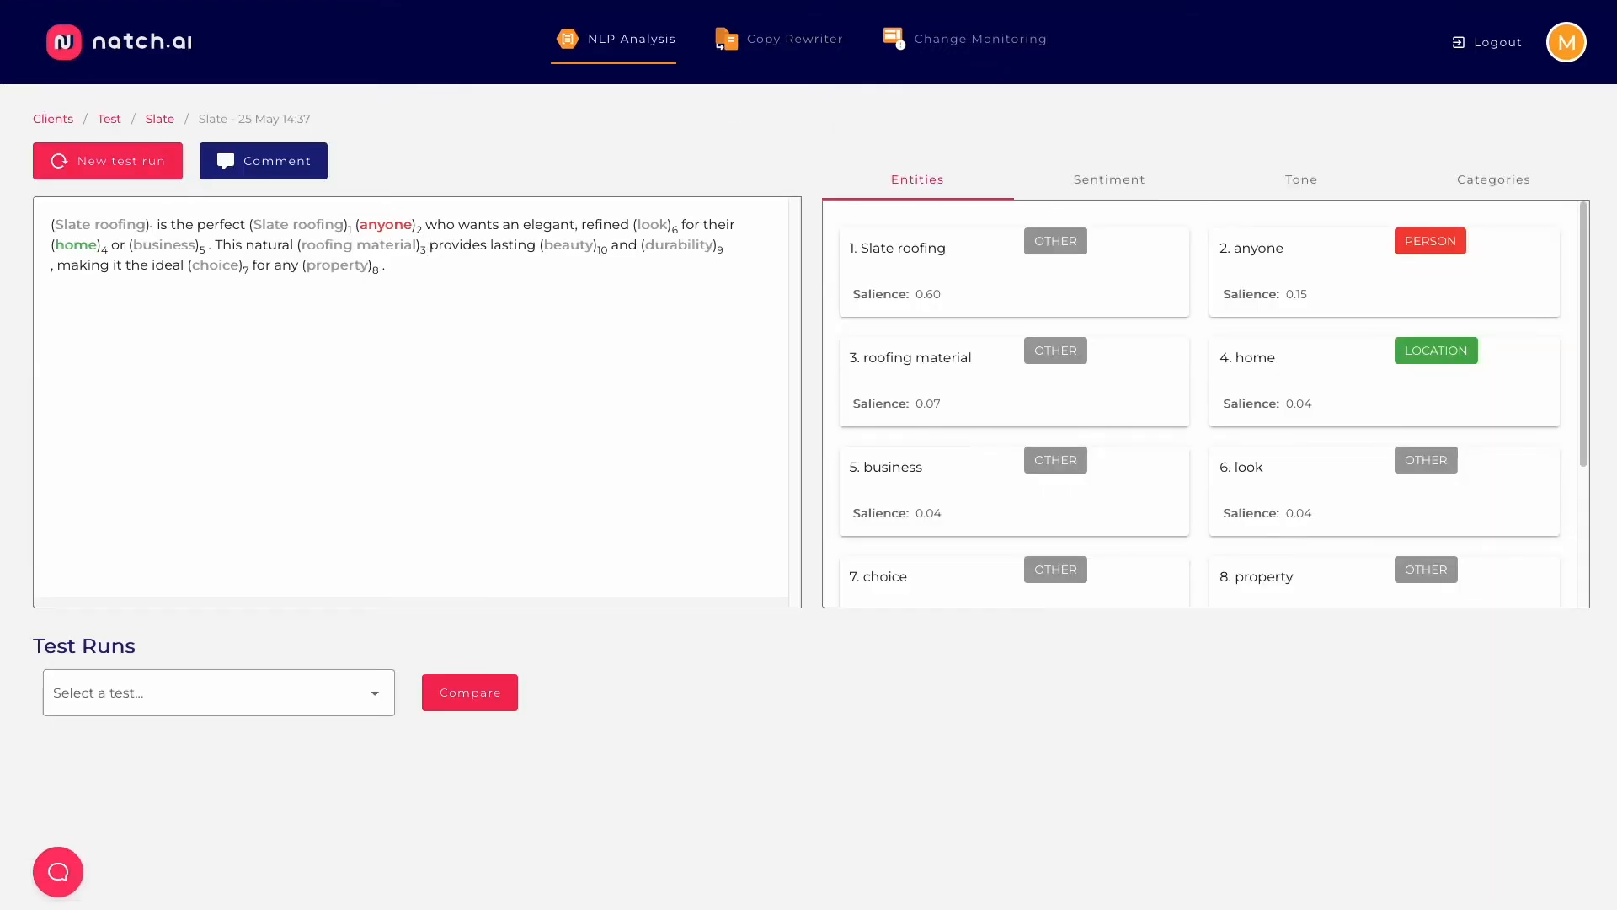
Enter the copy-optimization sentence in Copy Rewriter and generate four paraphrases.
{"action": "left_click", "coordinate": [1108, 178]}
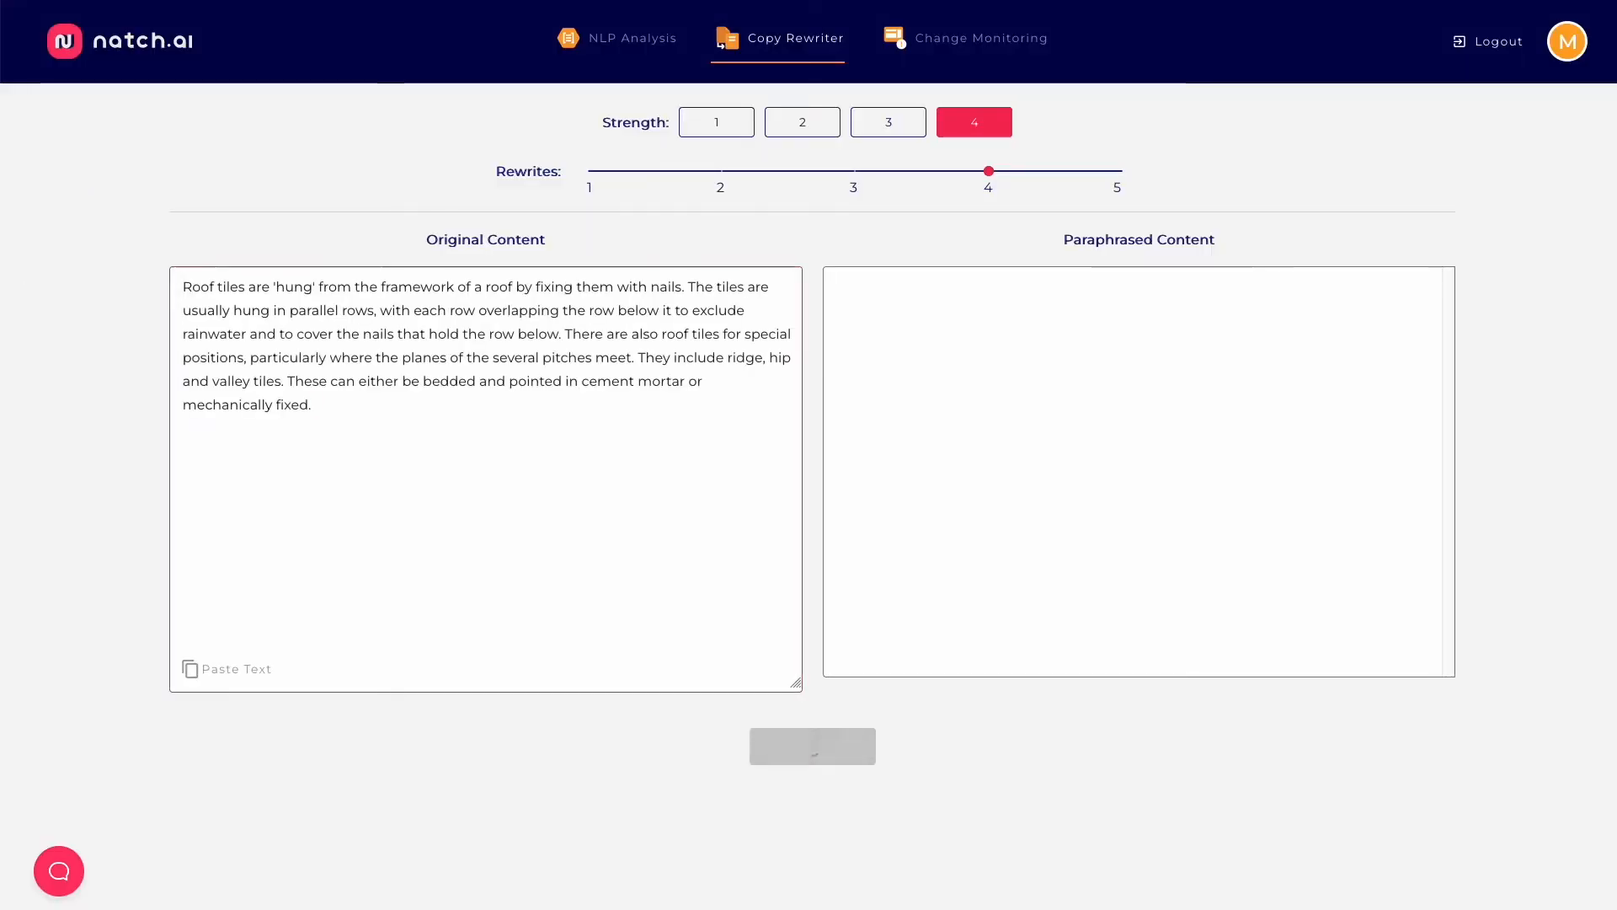
{"action": "left_click", "coordinate": [812, 745]}
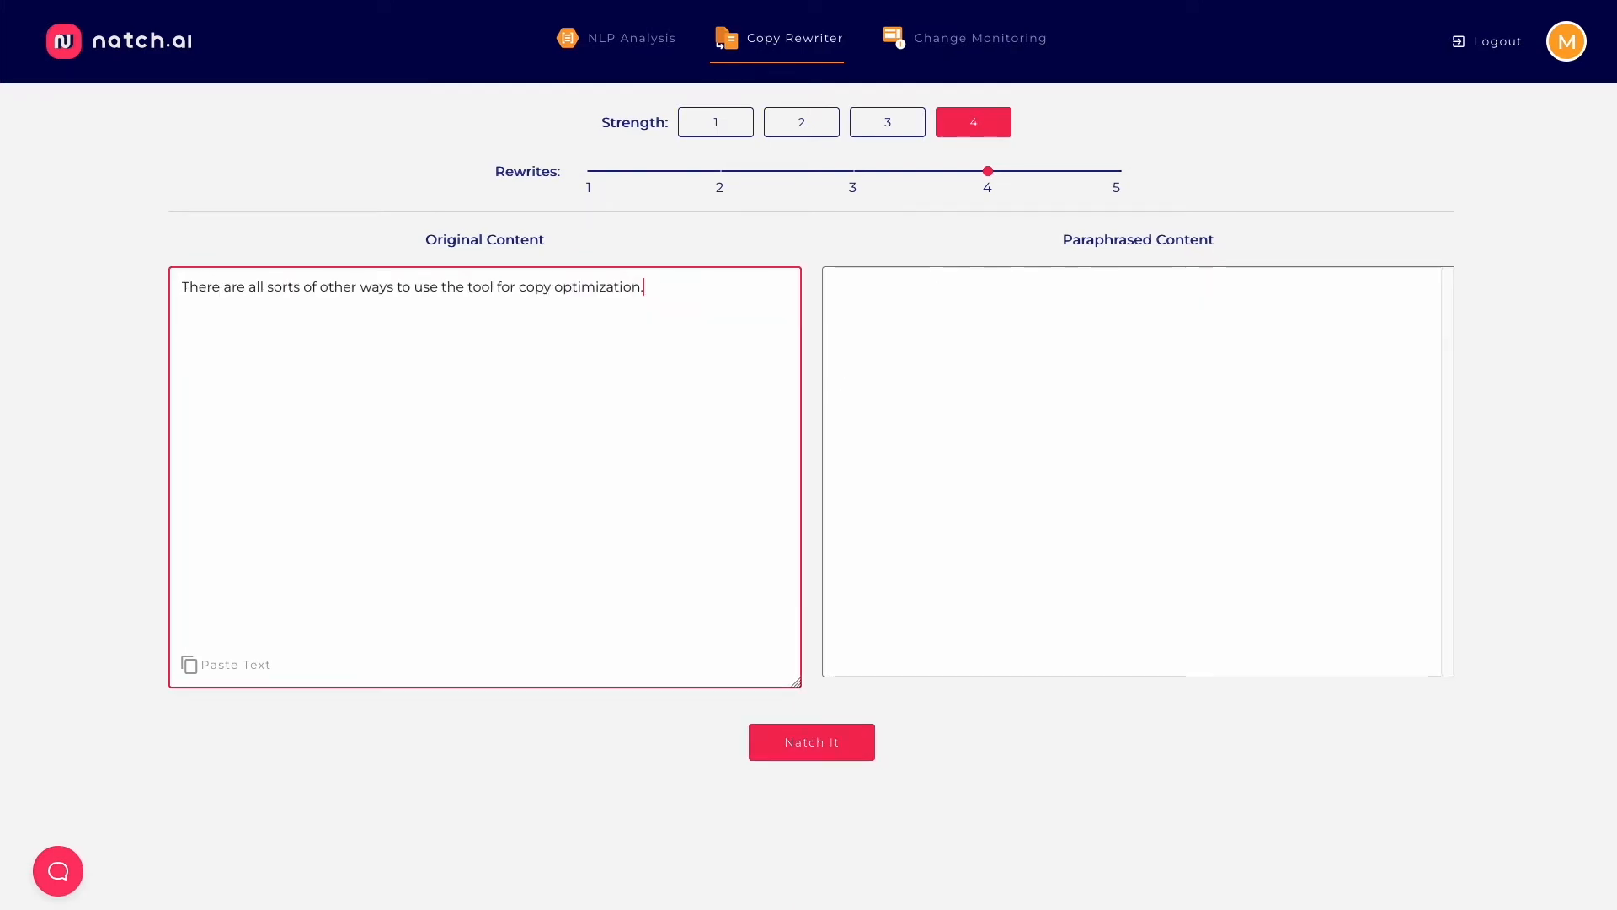
{"action": "left_click", "coordinate": [811, 741]}
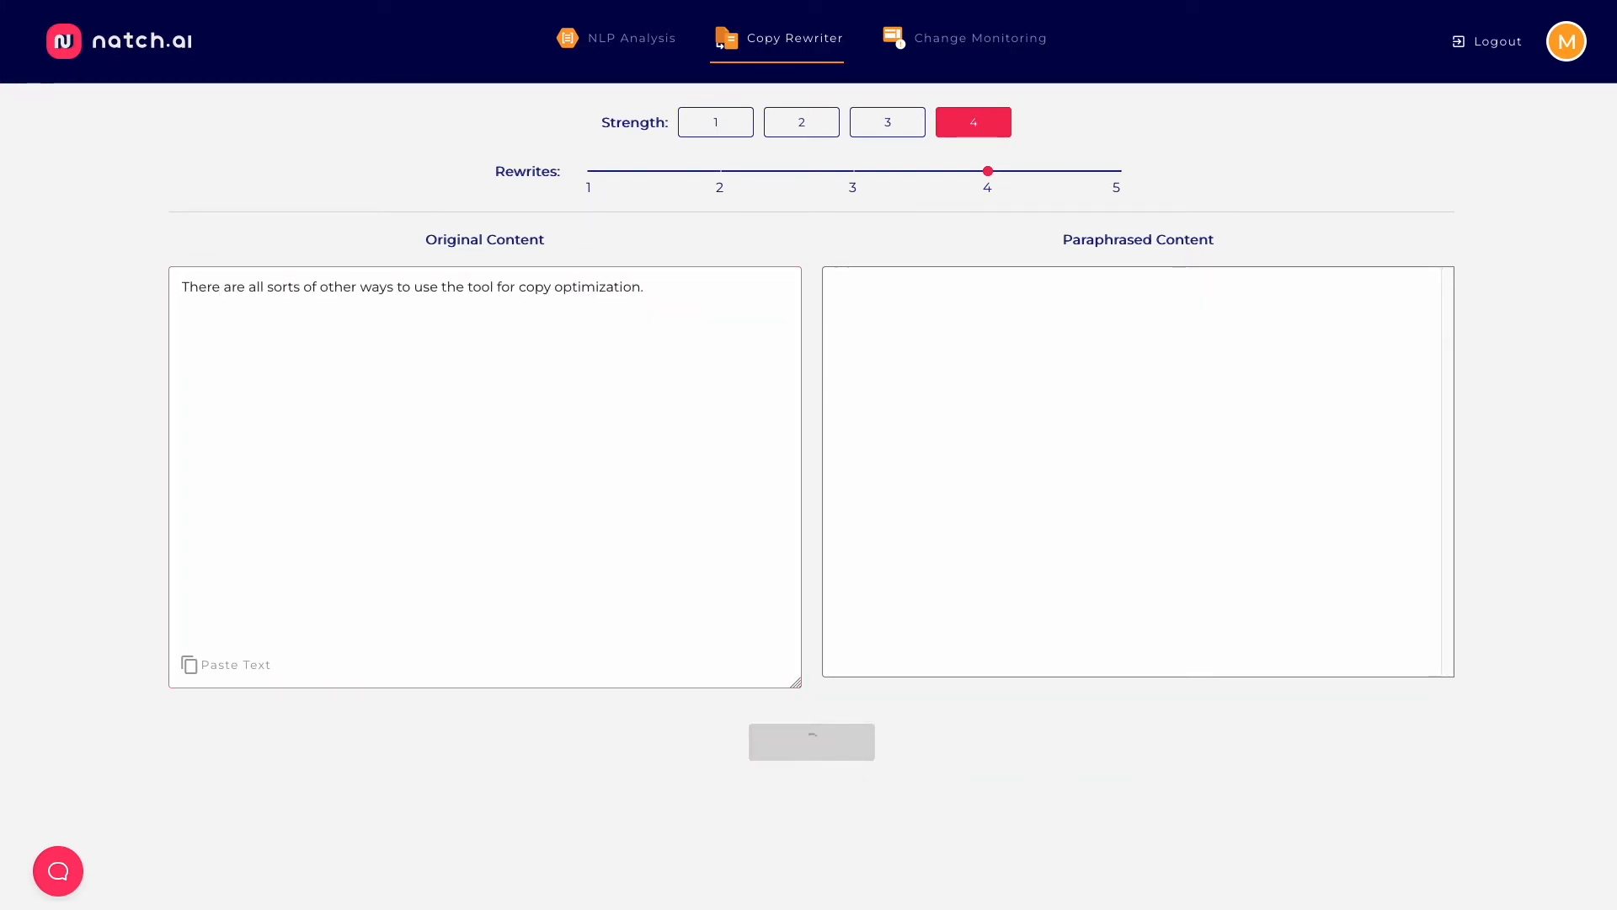
{"action": "left_click", "coordinate": [810, 741]}
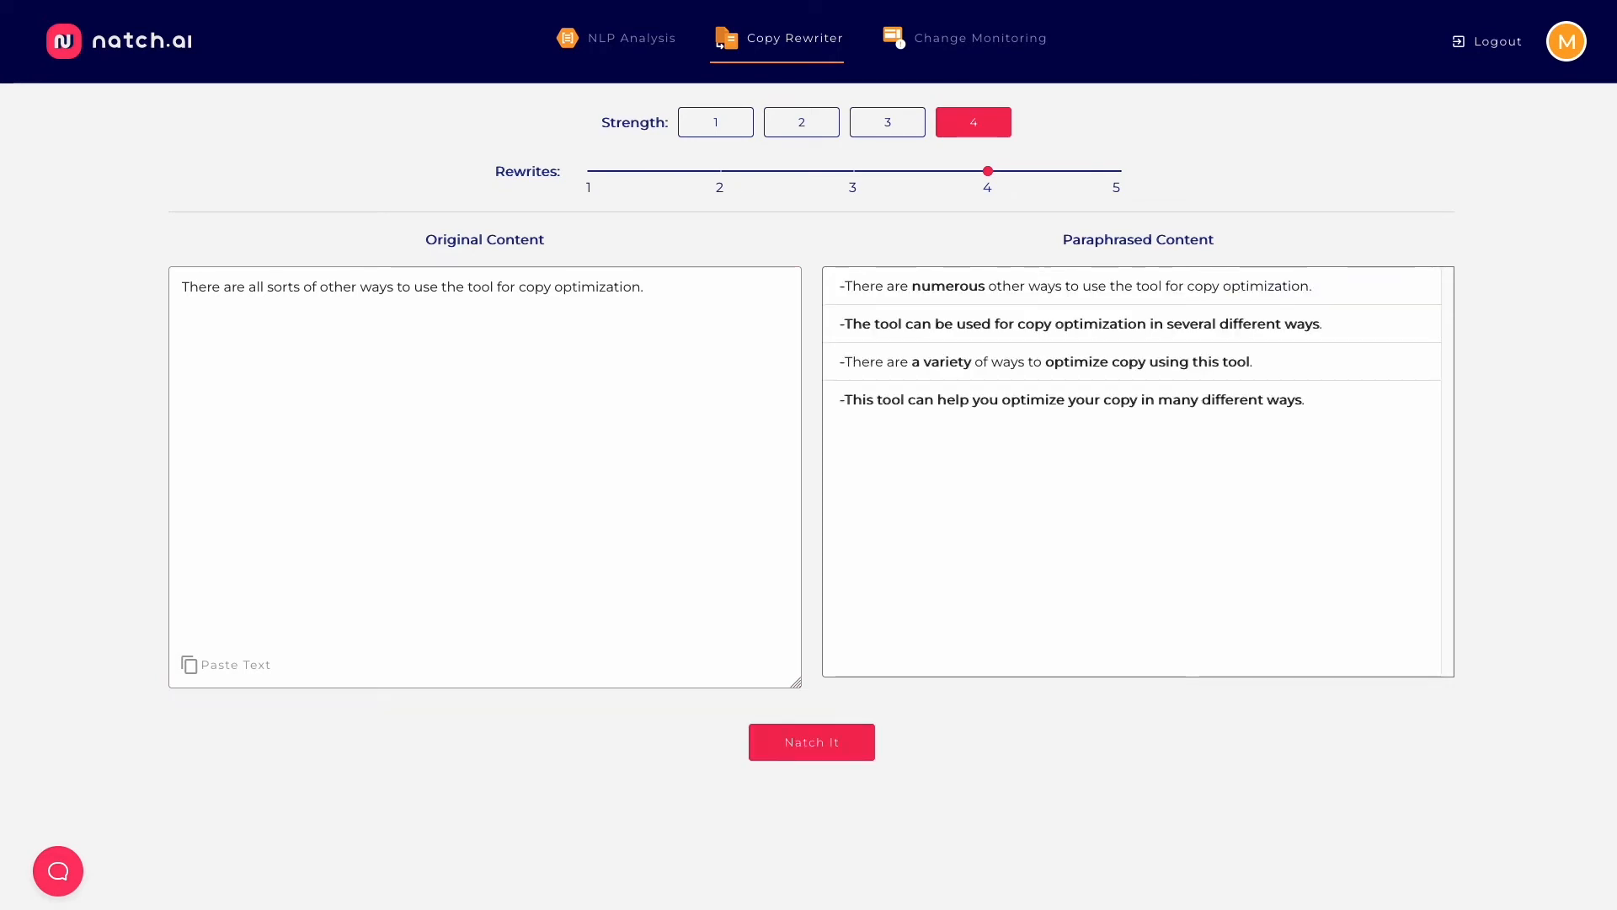
{"action": "left_click", "coordinate": [985, 38]}
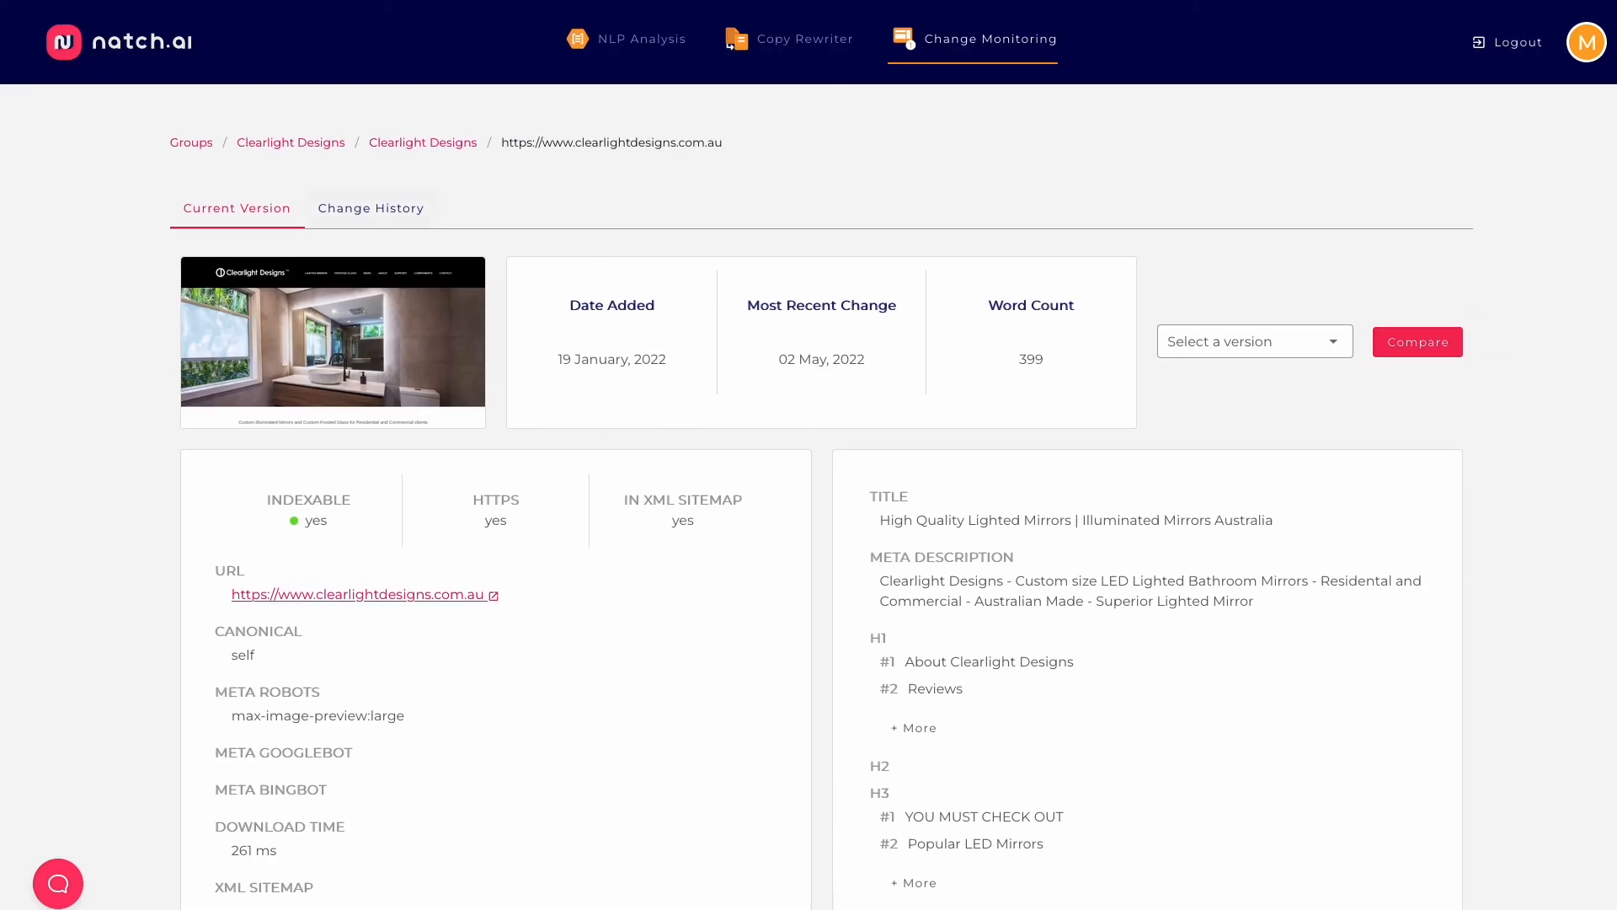
Review the Clearlight Designs homepage's change history, current version and tracked URL list.
{"action": "left_click", "coordinate": [370, 207]}
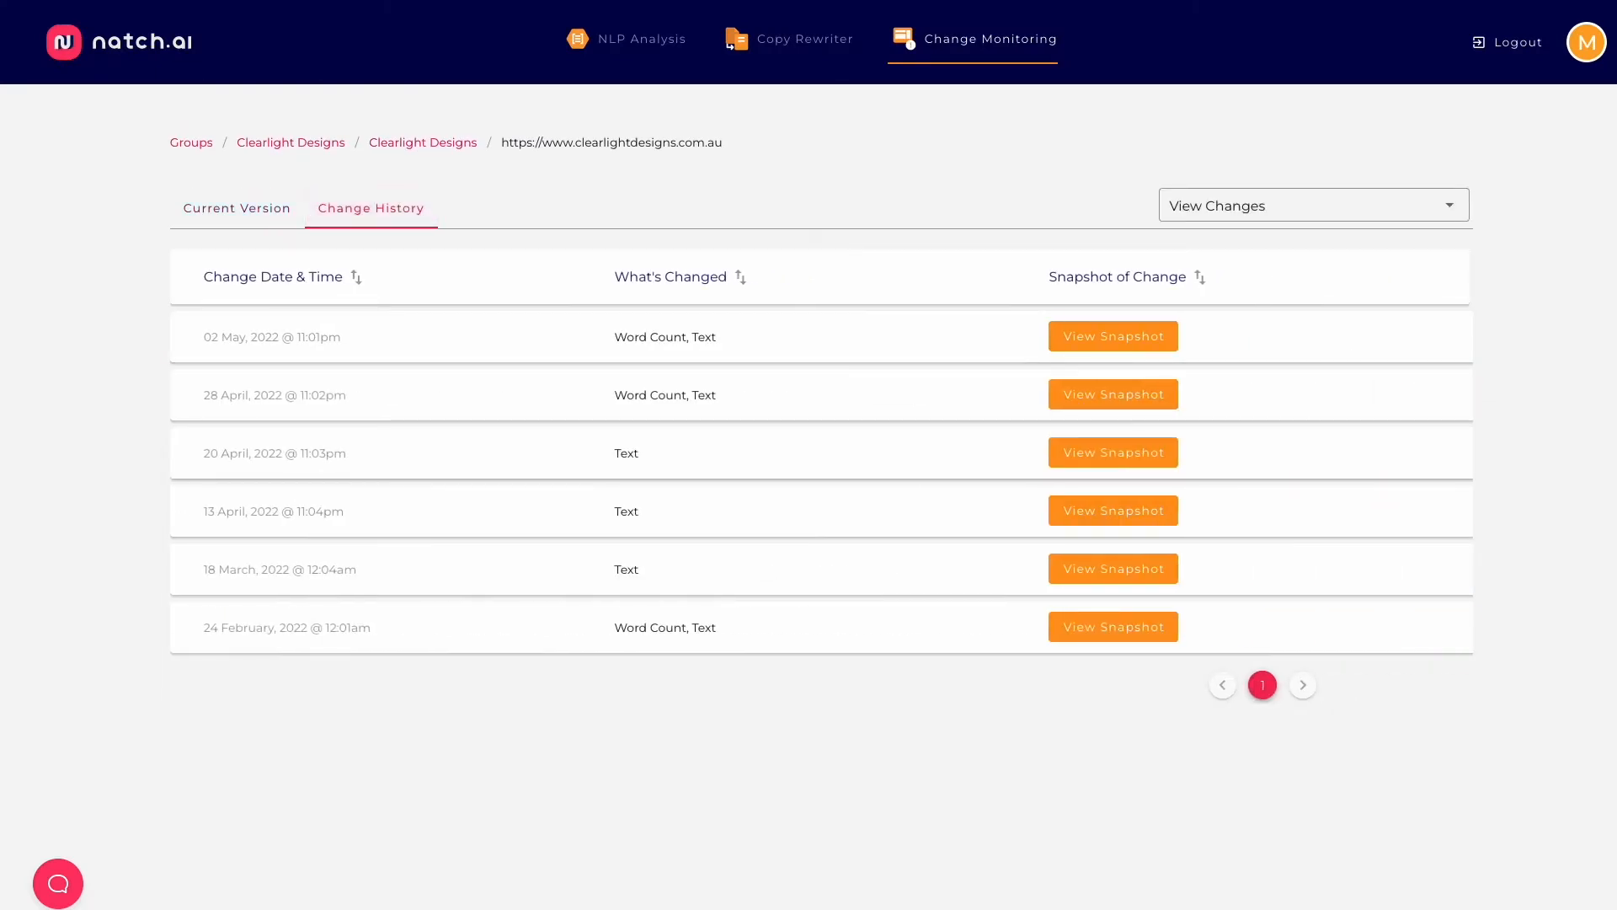
{"action": "left_click", "coordinate": [235, 207]}
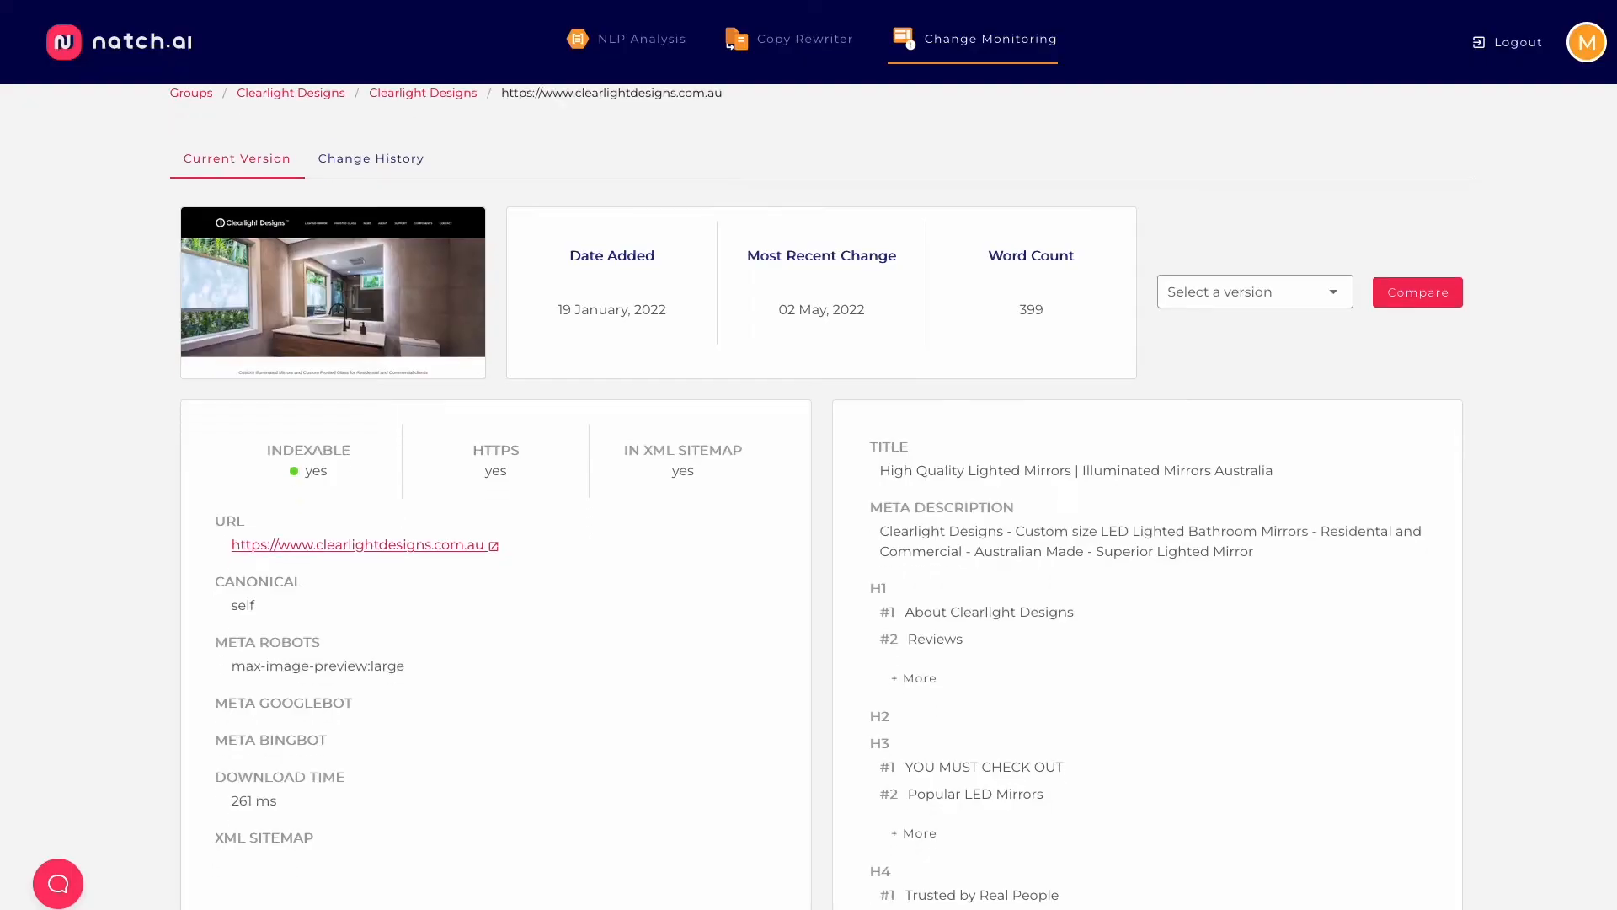
{"action": "scroll", "scroll_direction": "down", "scroll_amount": 3}
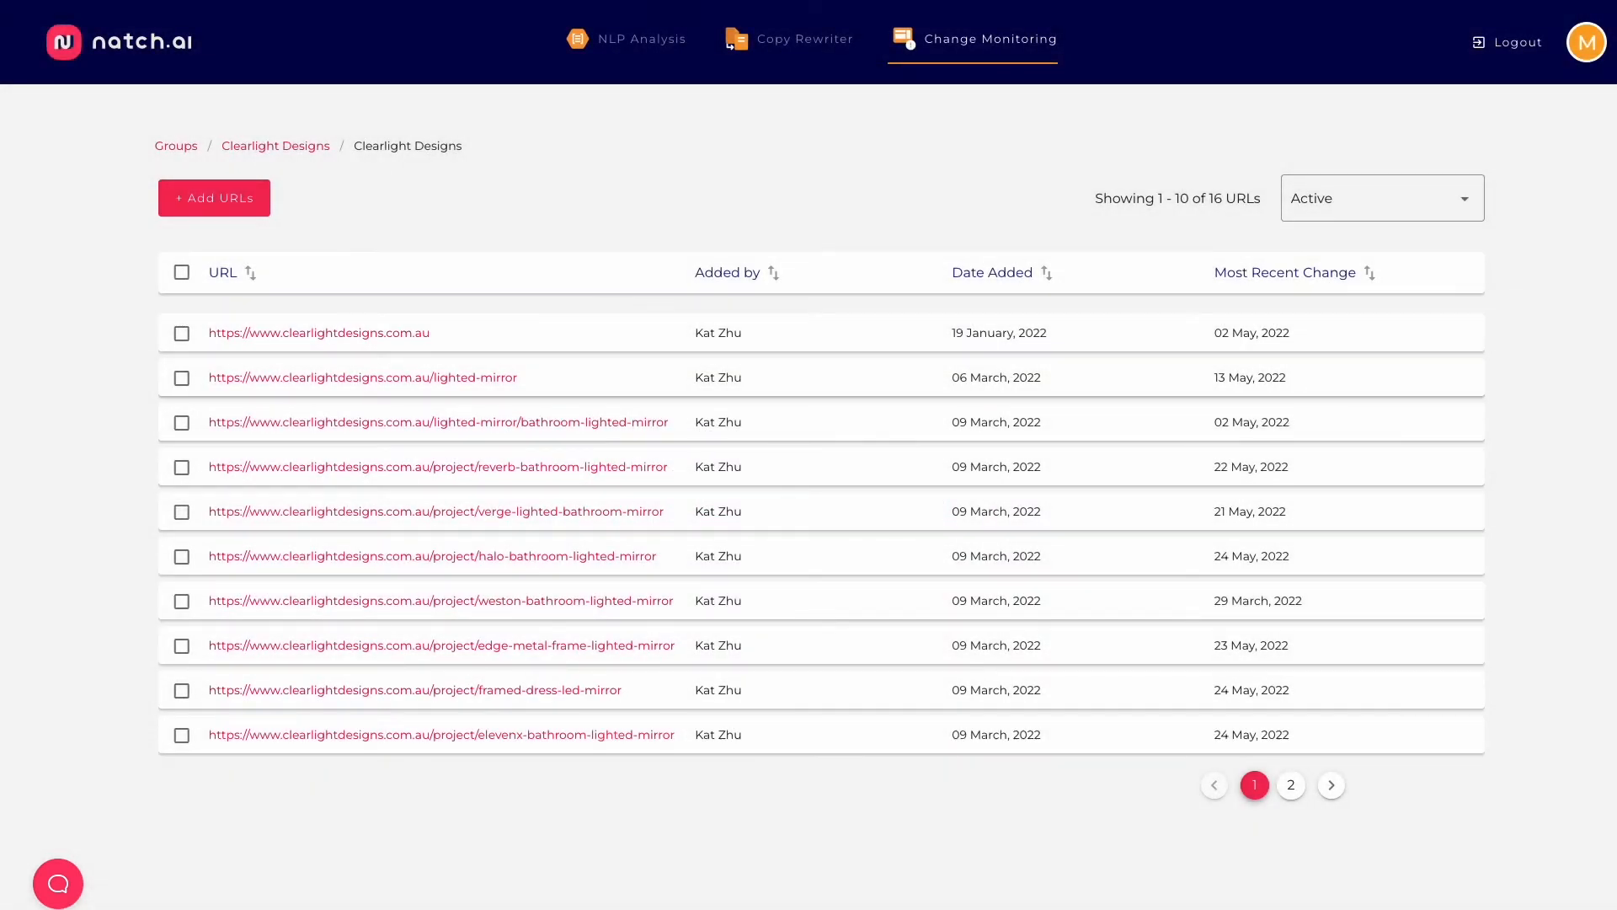
{"action": "left_click", "coordinate": [318, 332]}
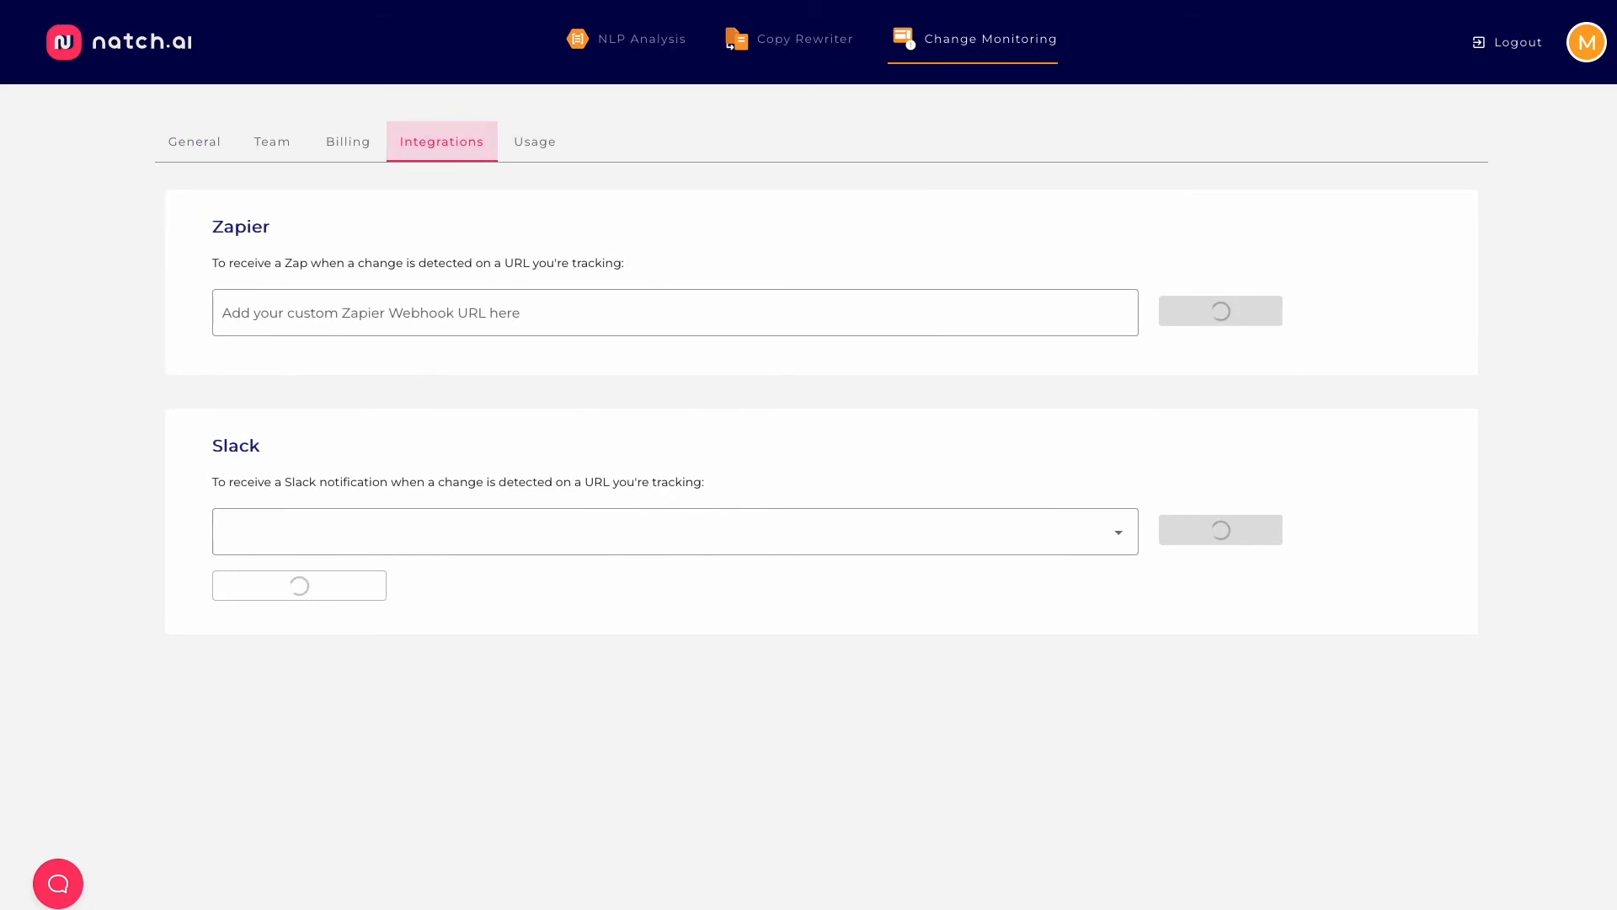
Choose a Slack channel to receive page change alerts.
{"action": "left_click", "coordinate": [673, 531]}
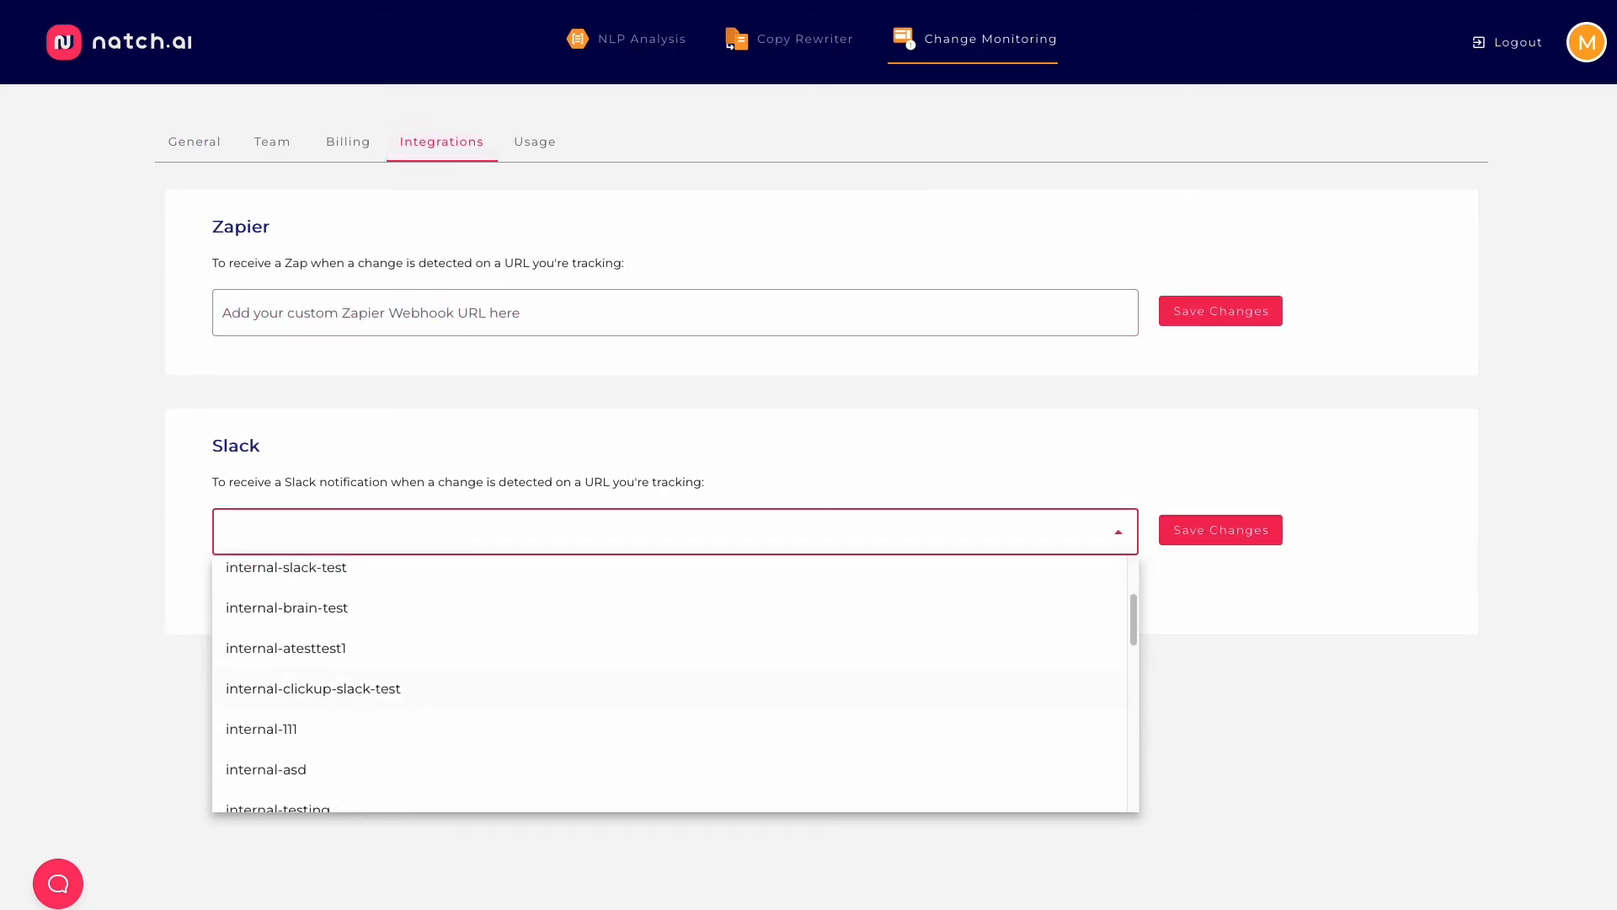
{"action": "left_click", "coordinate": [674, 529]}
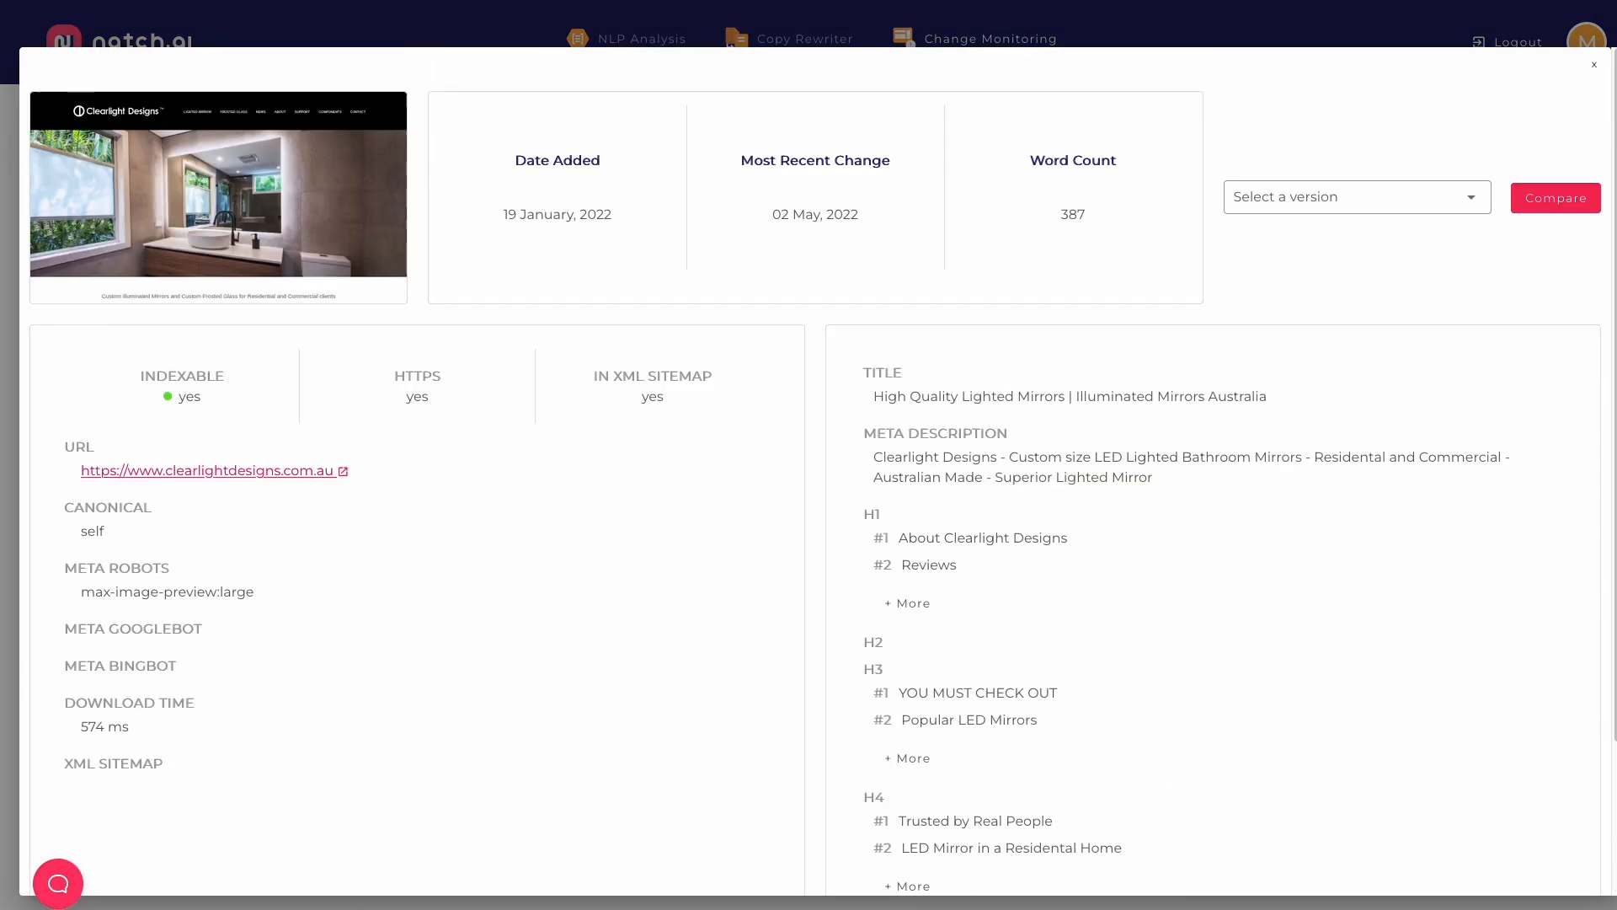
Compare the 387-word homepage snapshot against the 02 May, 2022 @ 11:01pm version.
{"action": "left_click", "coordinate": [1356, 197]}
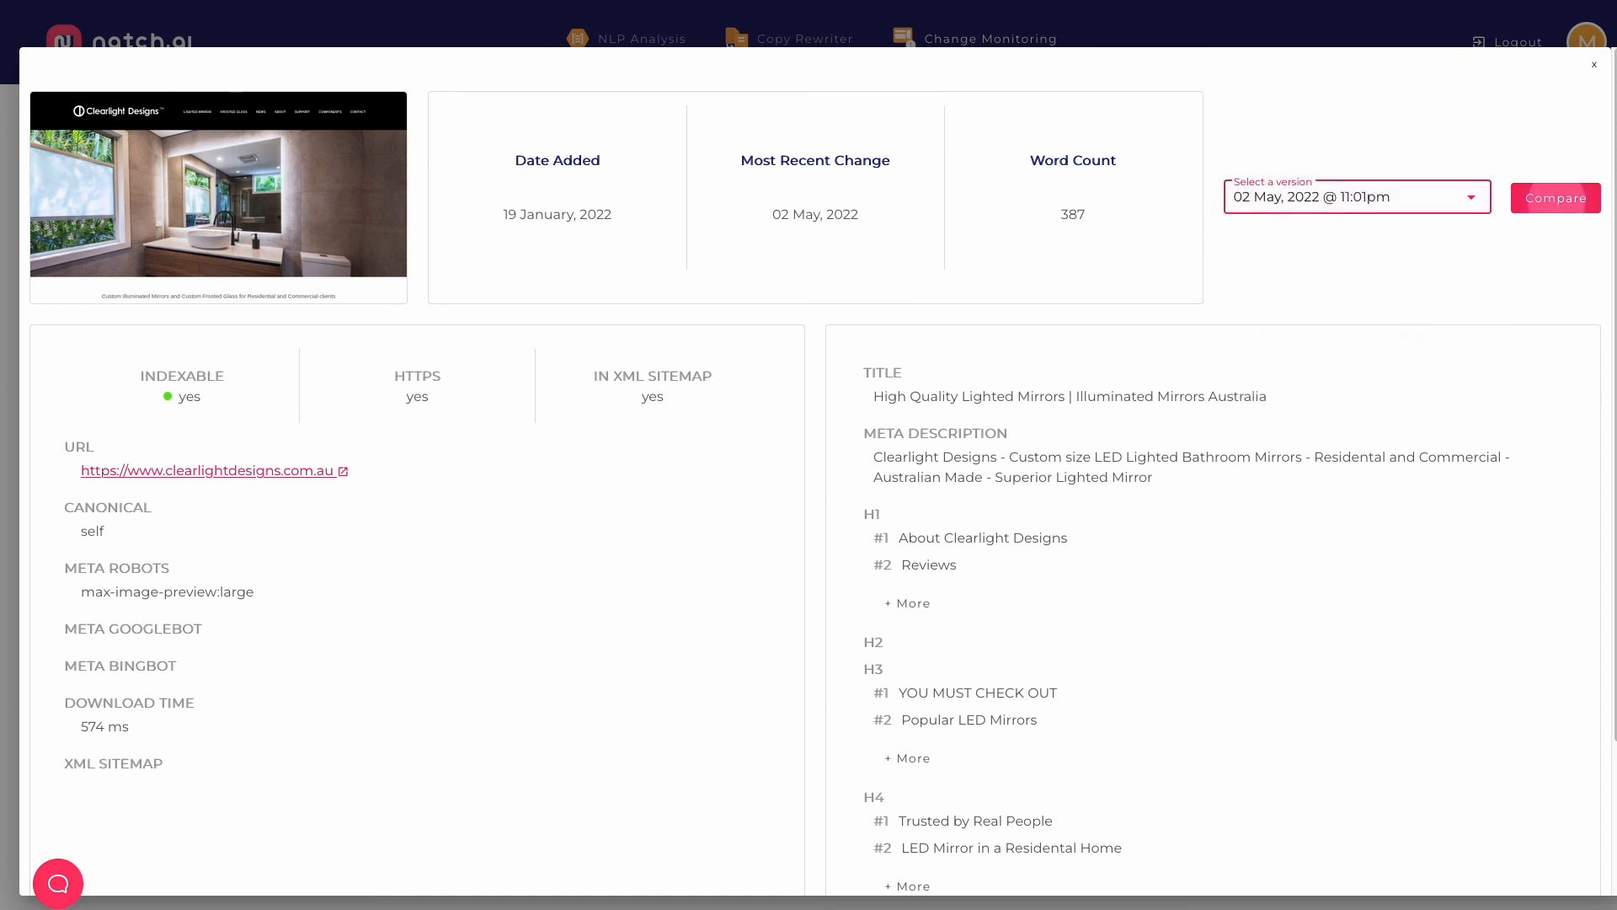
{"action": "left_click", "coordinate": [1556, 198]}
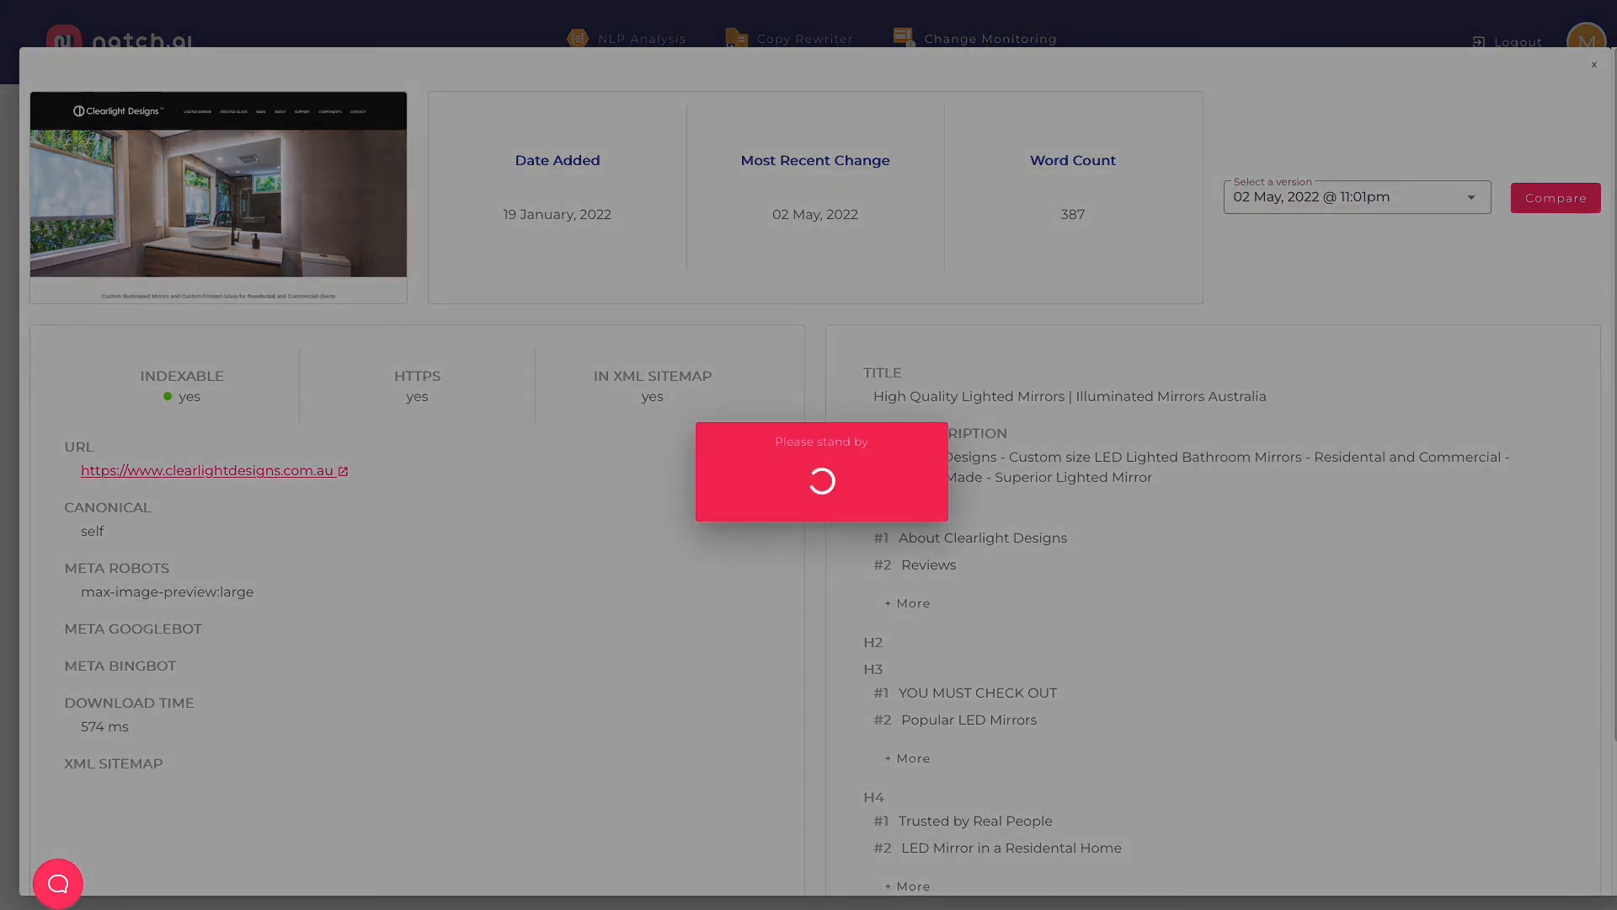